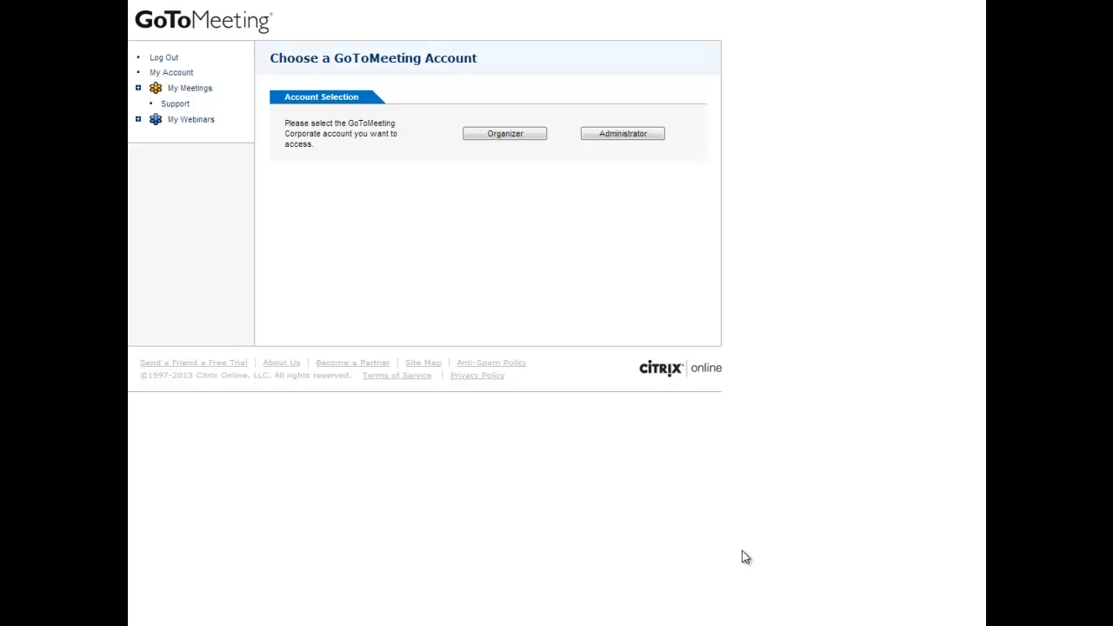
pyautogui.moveTo(273, 233)
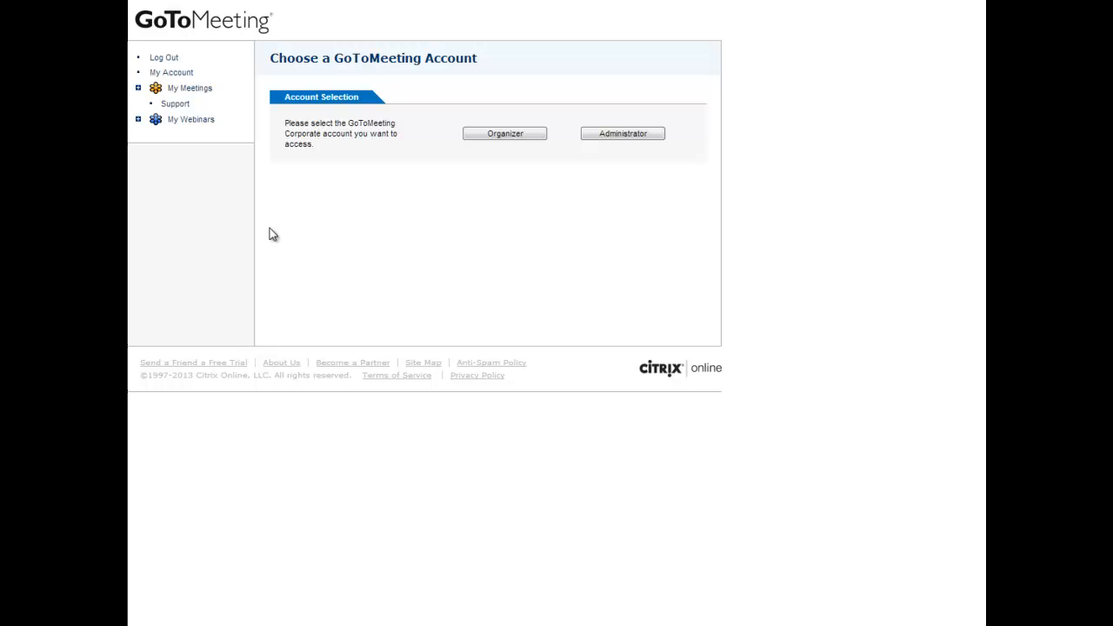
pyautogui.moveTo(199, 195)
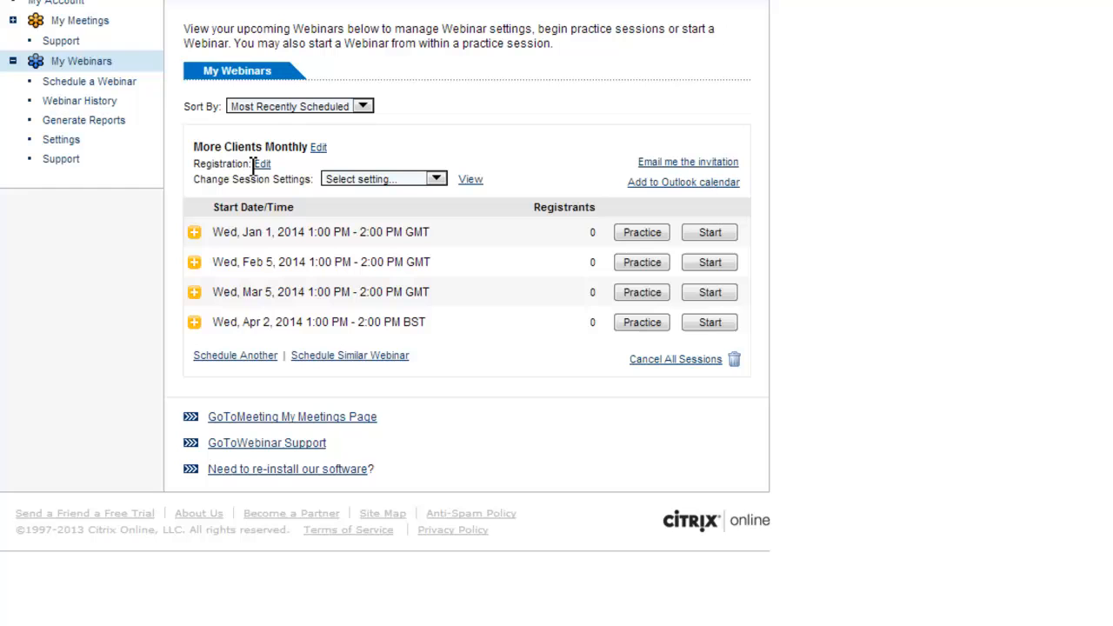
pyautogui.moveTo(170, 219)
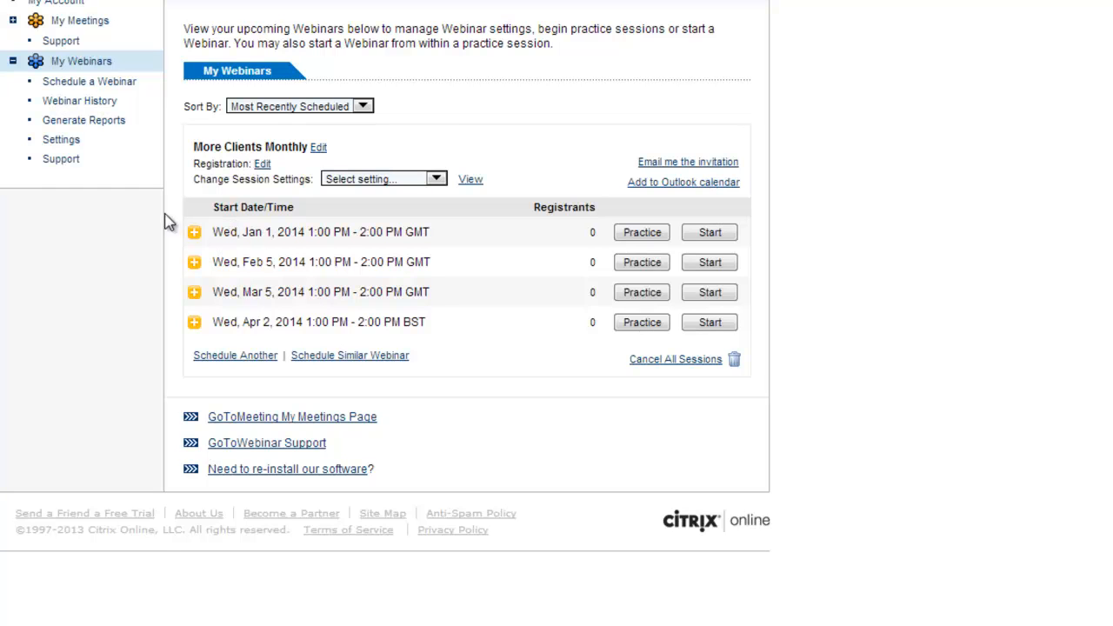
pyautogui.moveTo(91, 82)
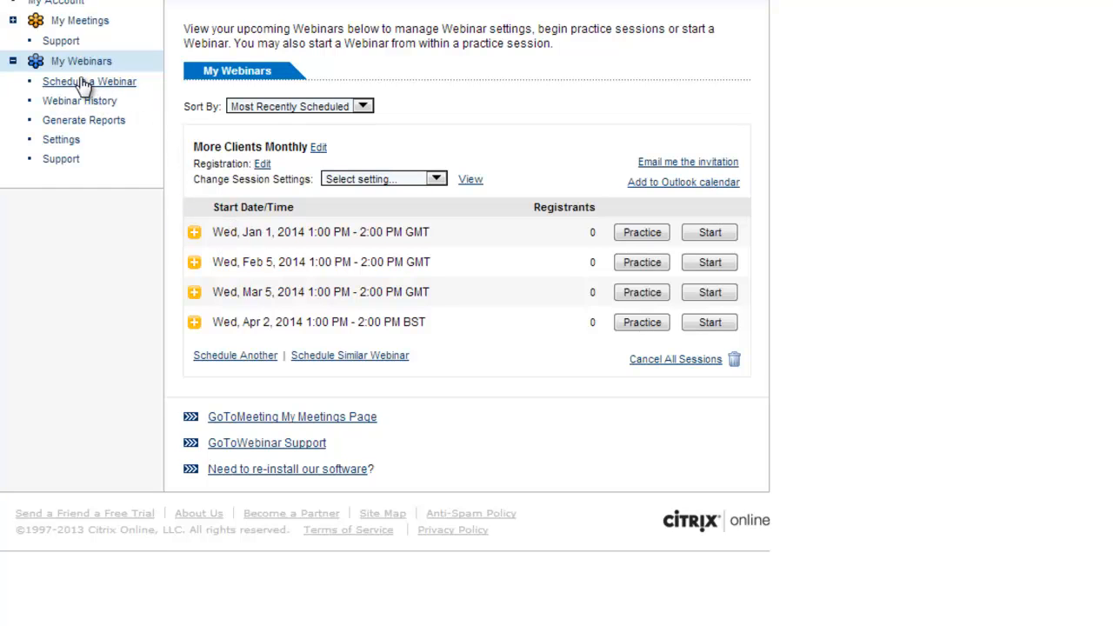
pyautogui.moveTo(80, 104)
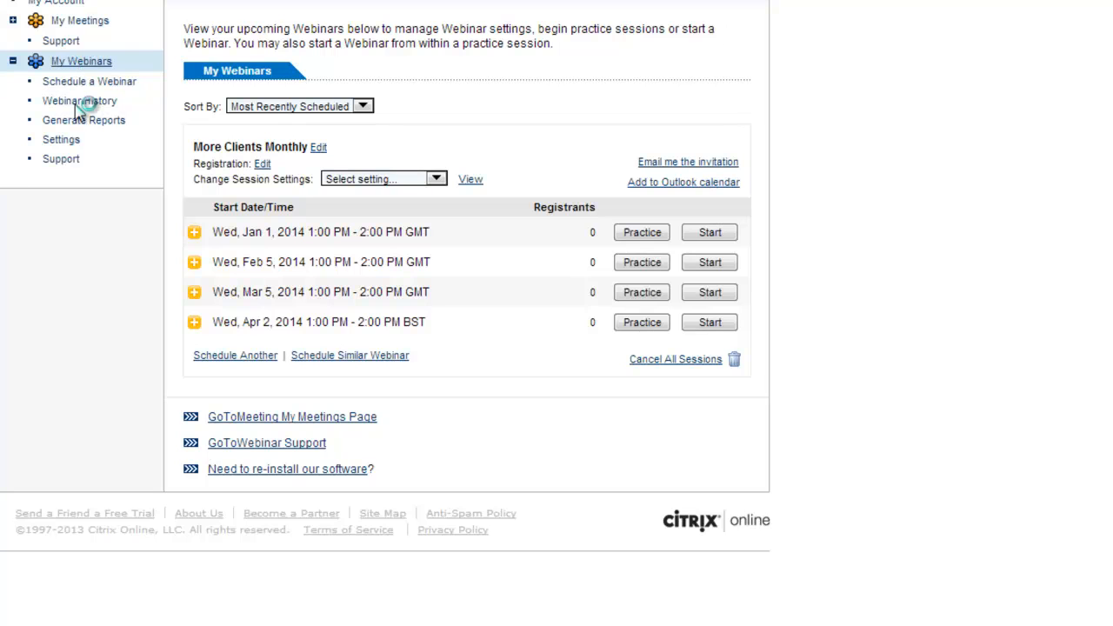
pyautogui.moveTo(83, 83)
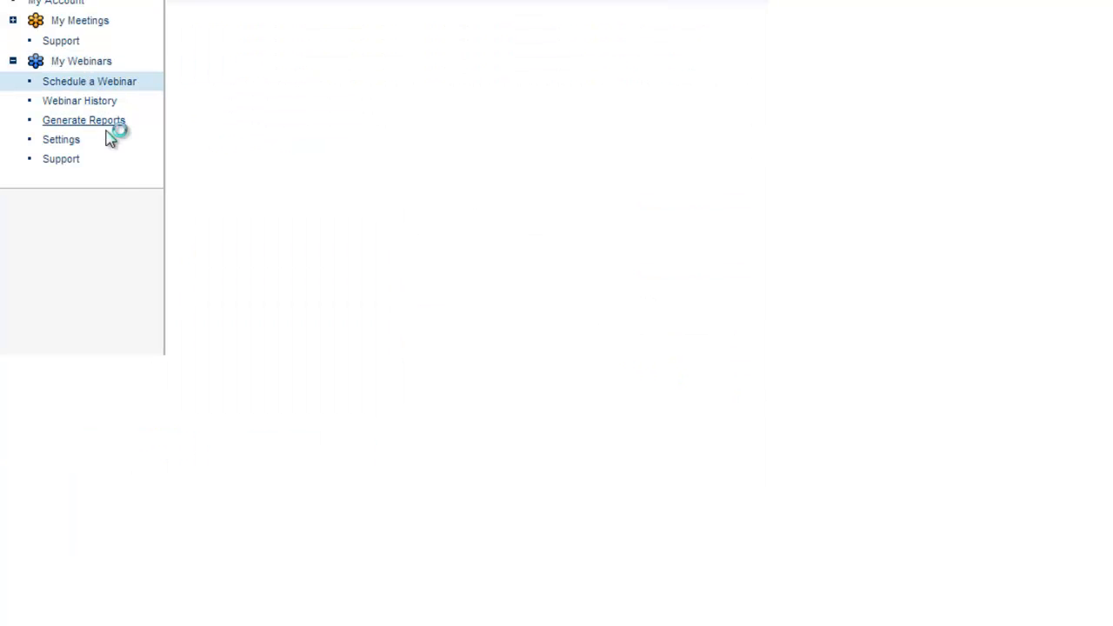
# Replace the default name with 'Test Webinar For M4S Members'.
pyautogui.click(88, 82)
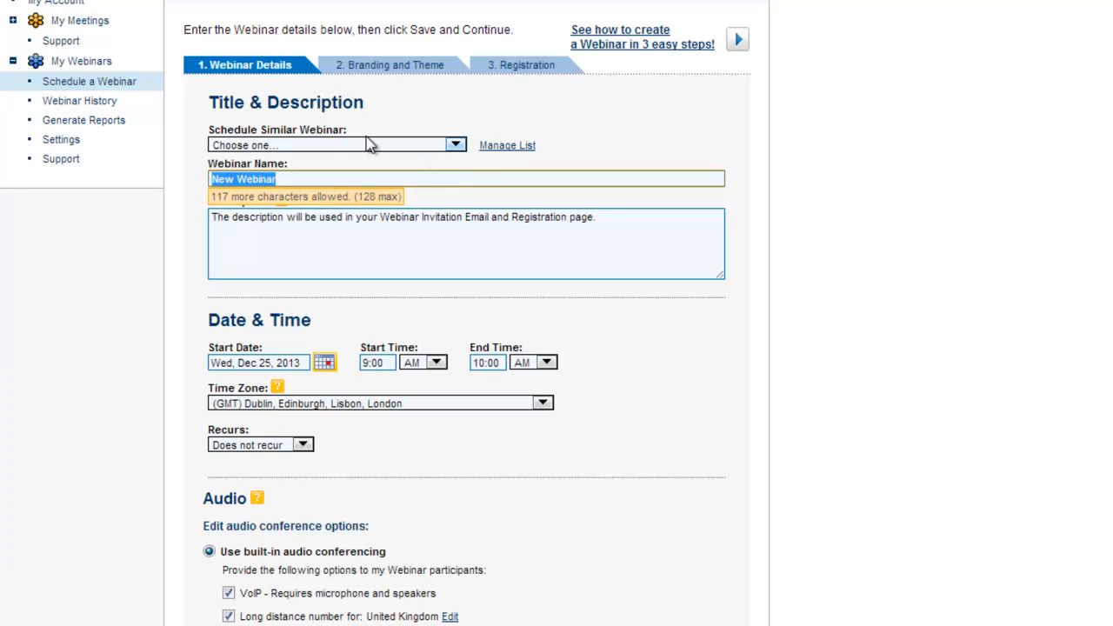
pyautogui.moveTo(339, 148)
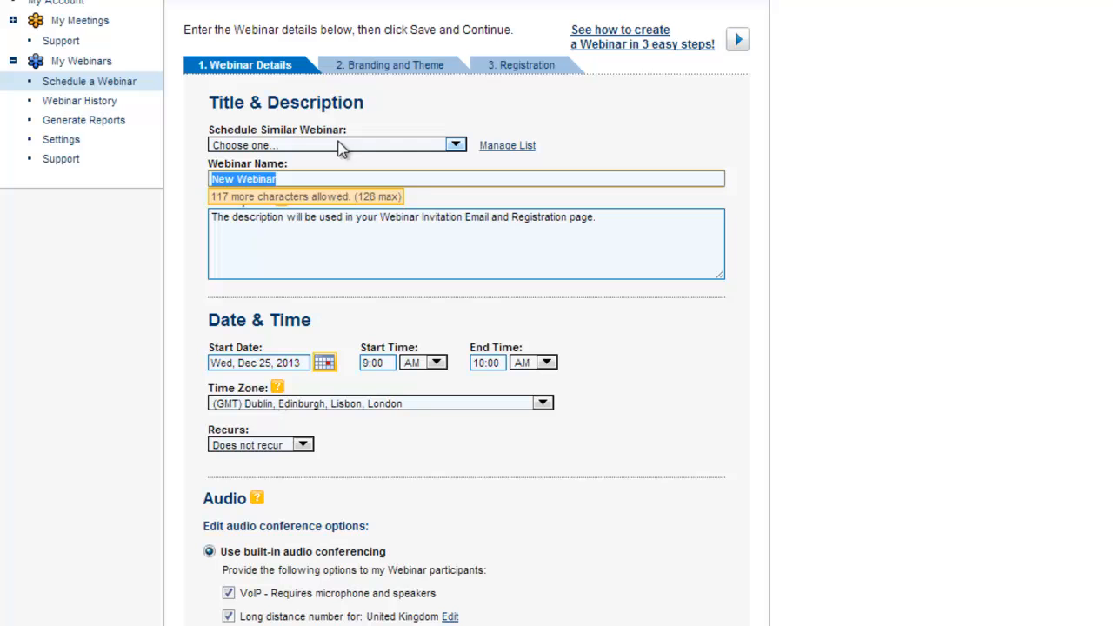
pyautogui.moveTo(252, 146)
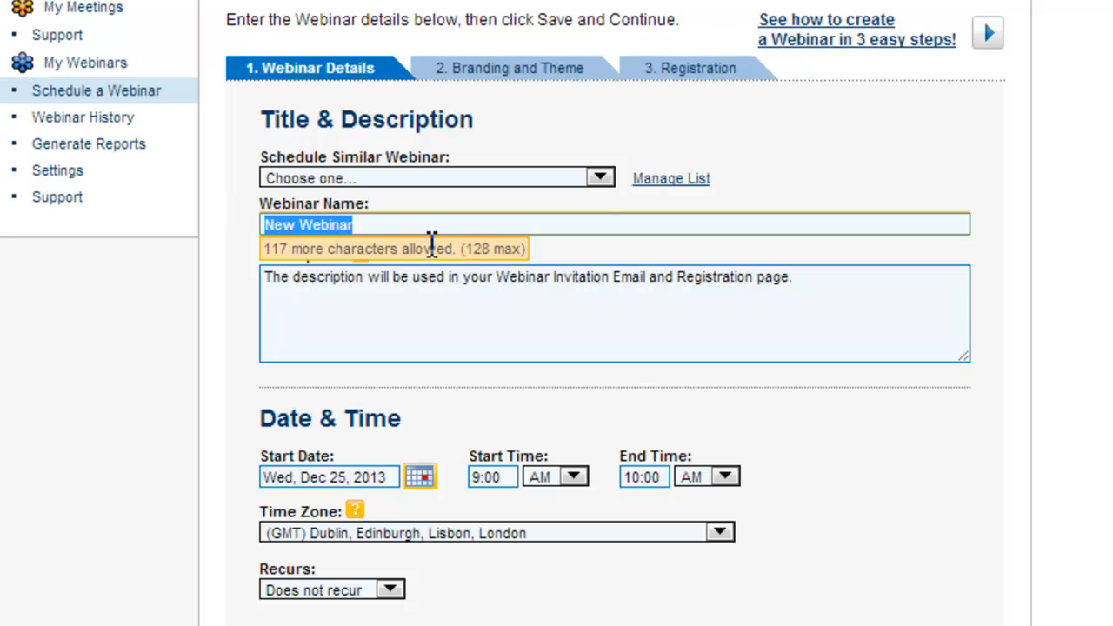
pyautogui.write('Test Web')
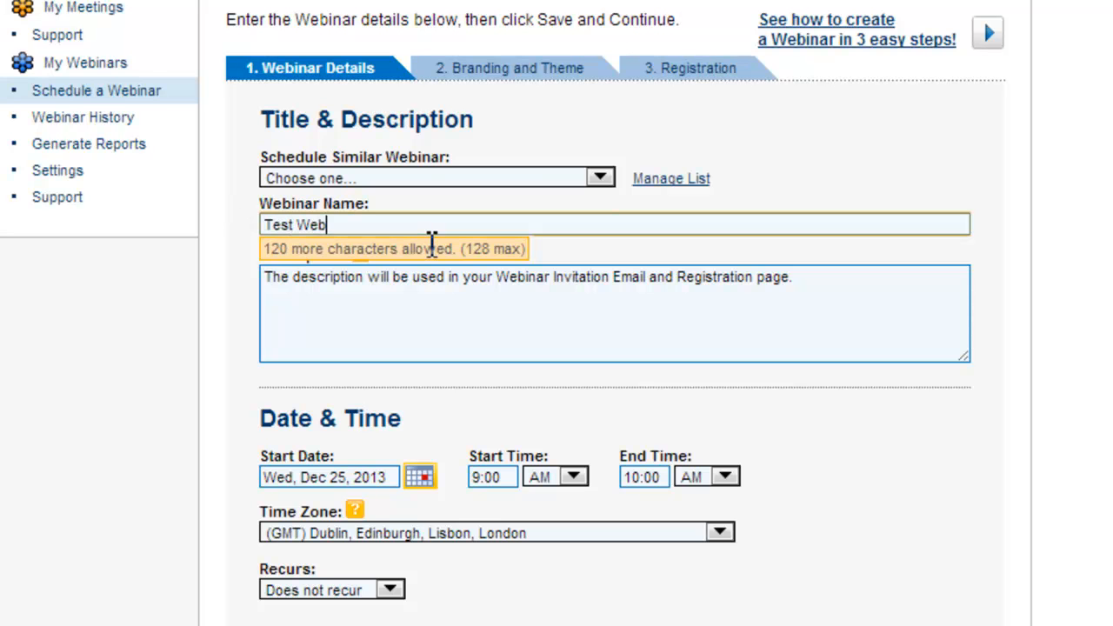
pyautogui.write('inar For M4S Members')
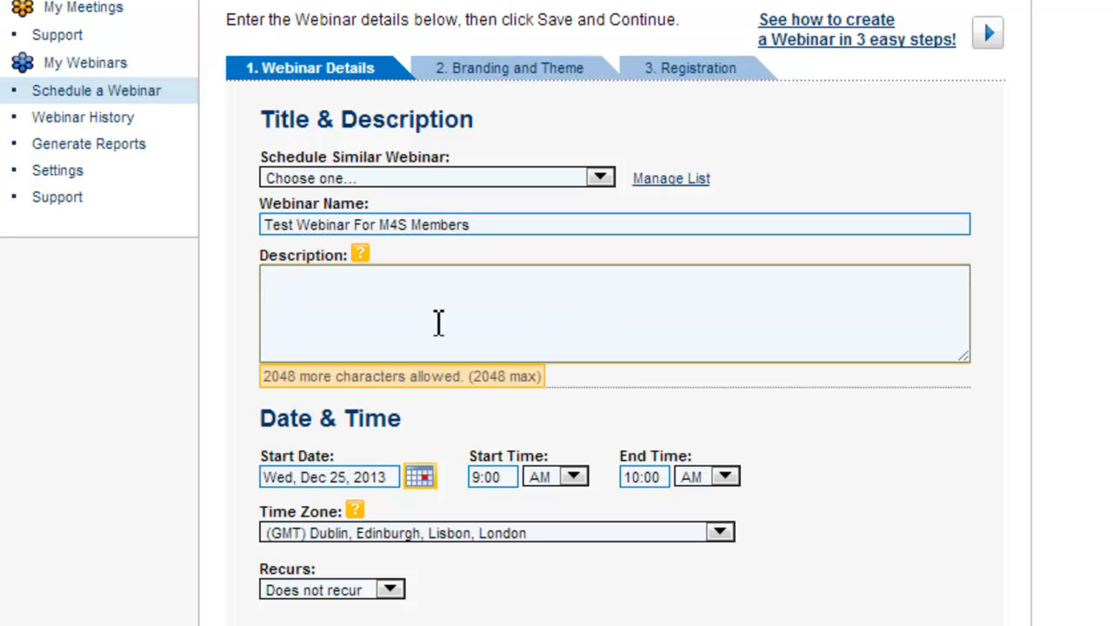
# Enter the description 'This is test webinar for M4S members'.
pyautogui.write('This')
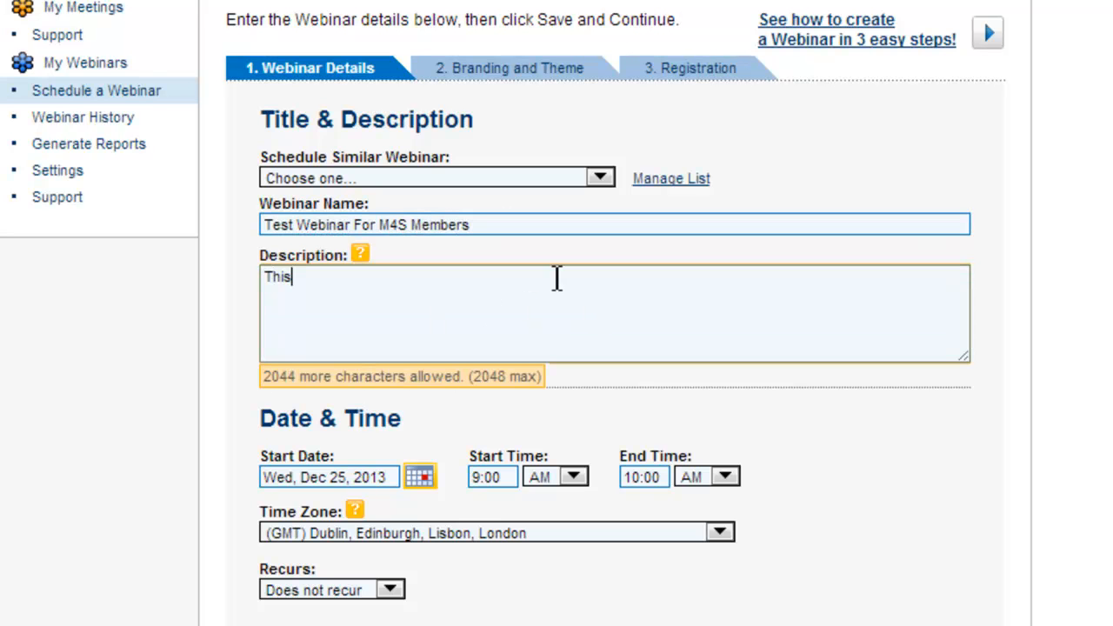
pyautogui.write('is descri')
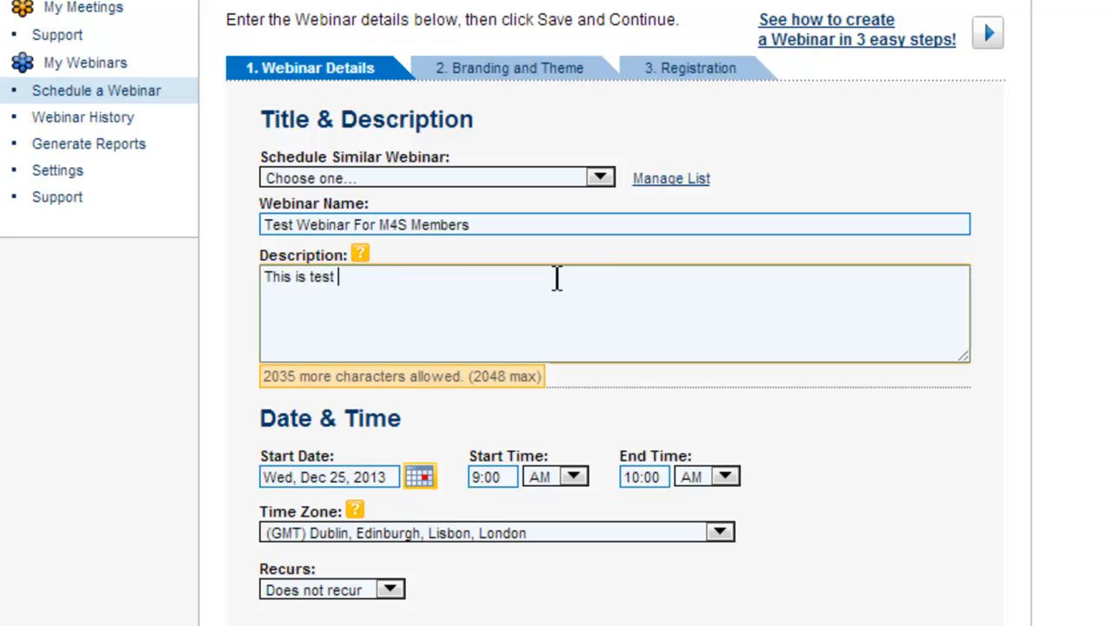
pyautogui.write('webinar for M4S')
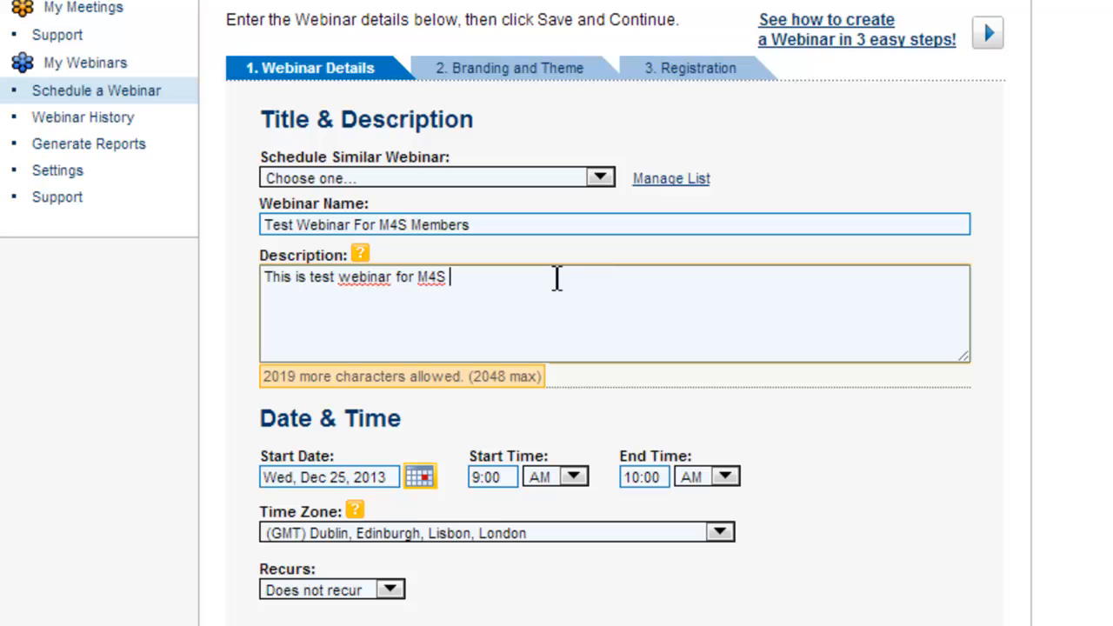
pyautogui.write('members')
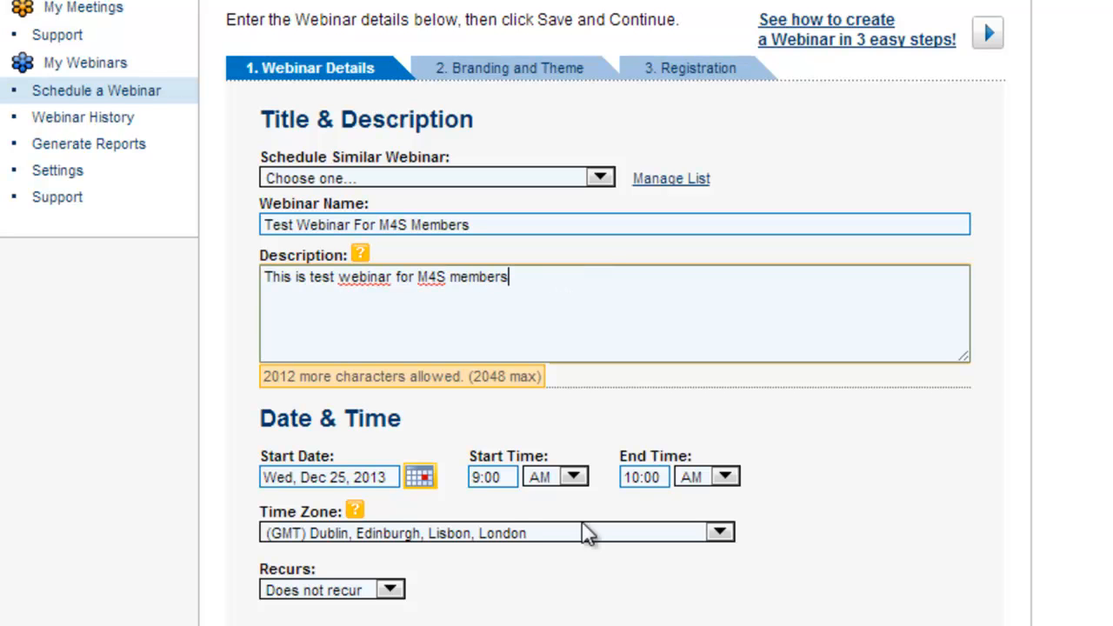
pyautogui.click(421, 476)
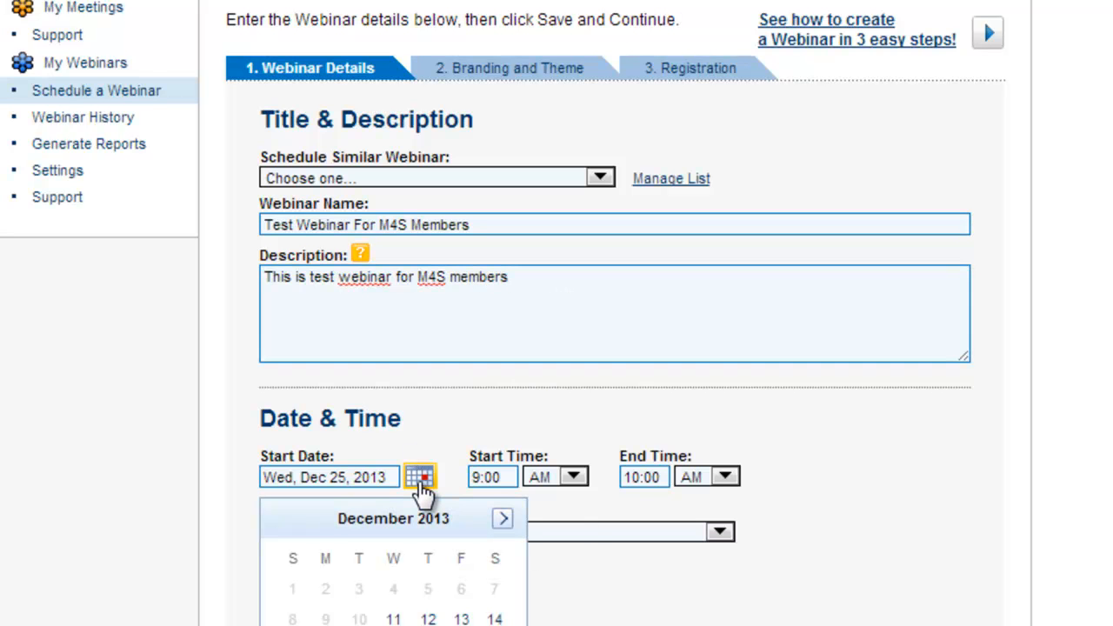
pyautogui.scroll(-3)
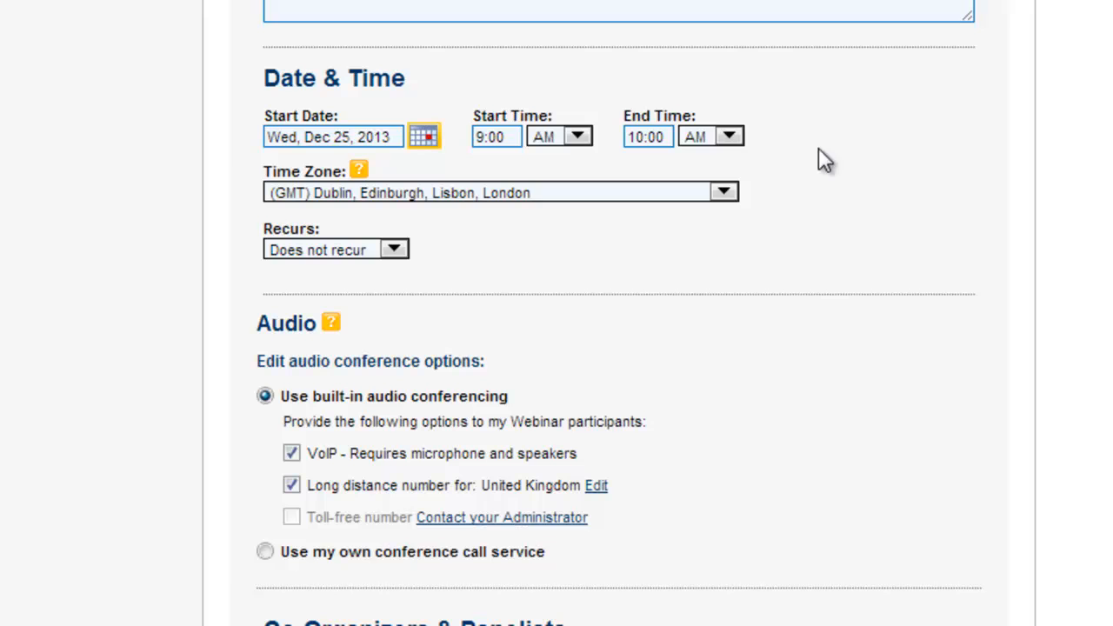
pyautogui.moveTo(495, 245)
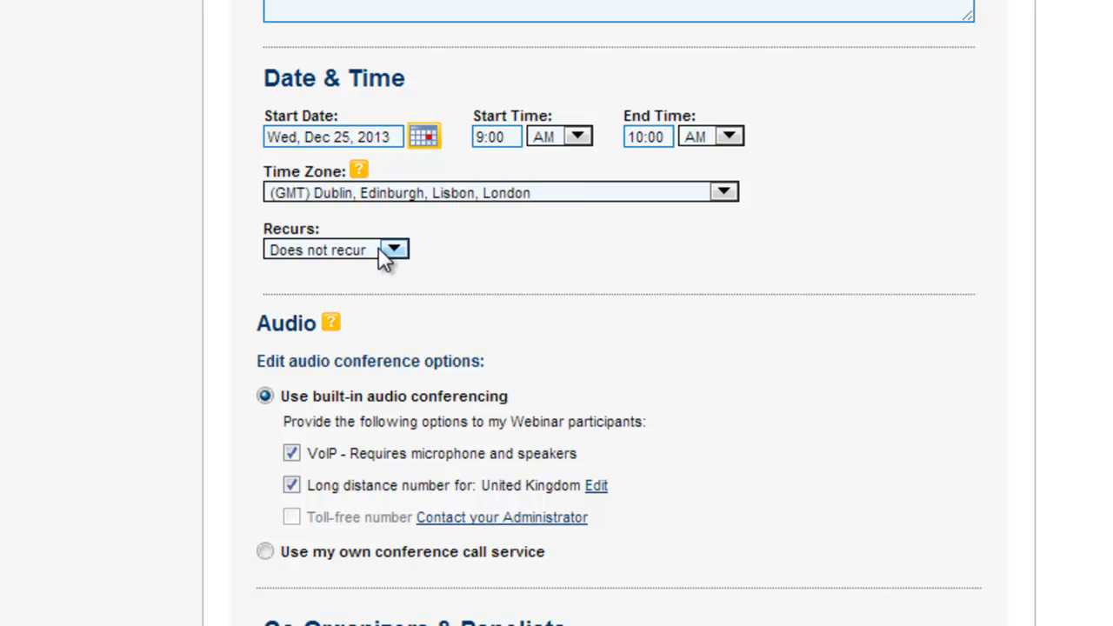
pyautogui.moveTo(391, 261)
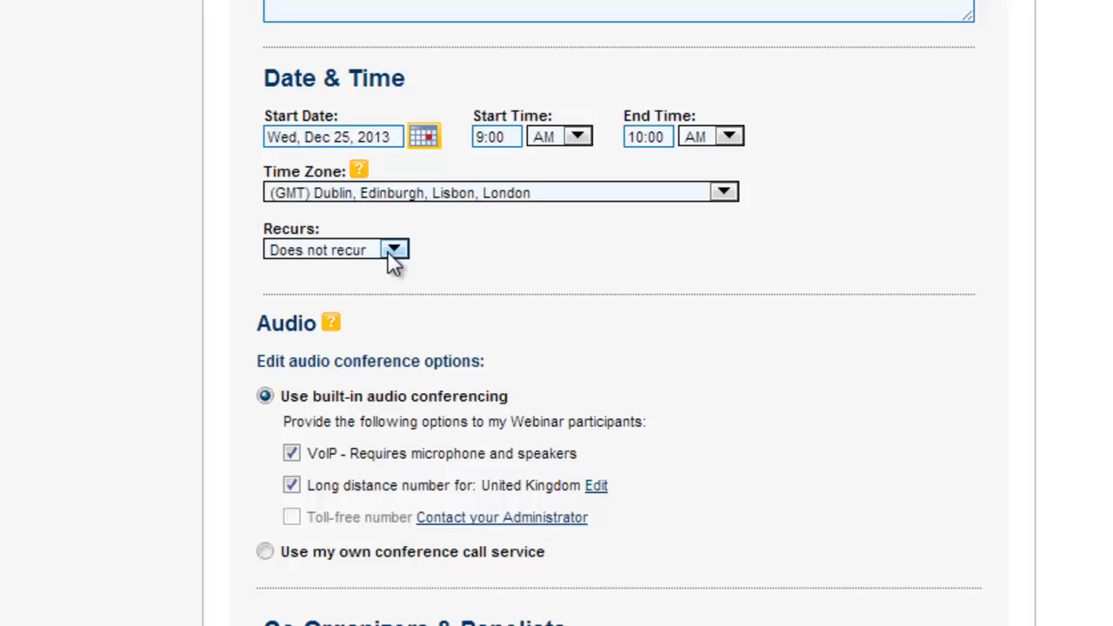
pyautogui.moveTo(426, 277)
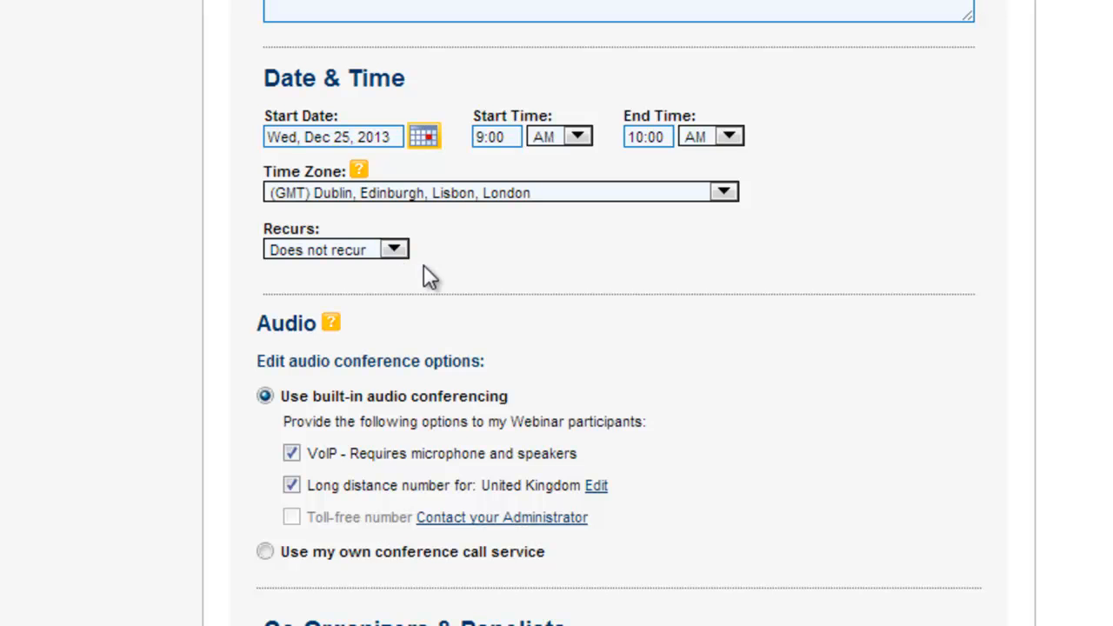
pyautogui.scroll(-3)
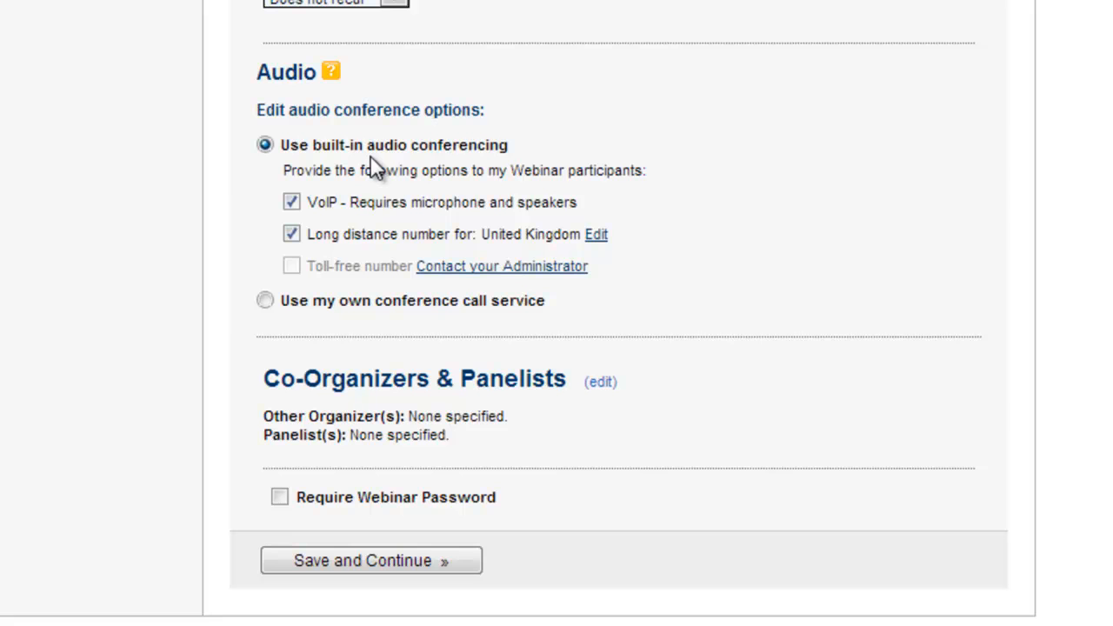
pyautogui.moveTo(365, 160)
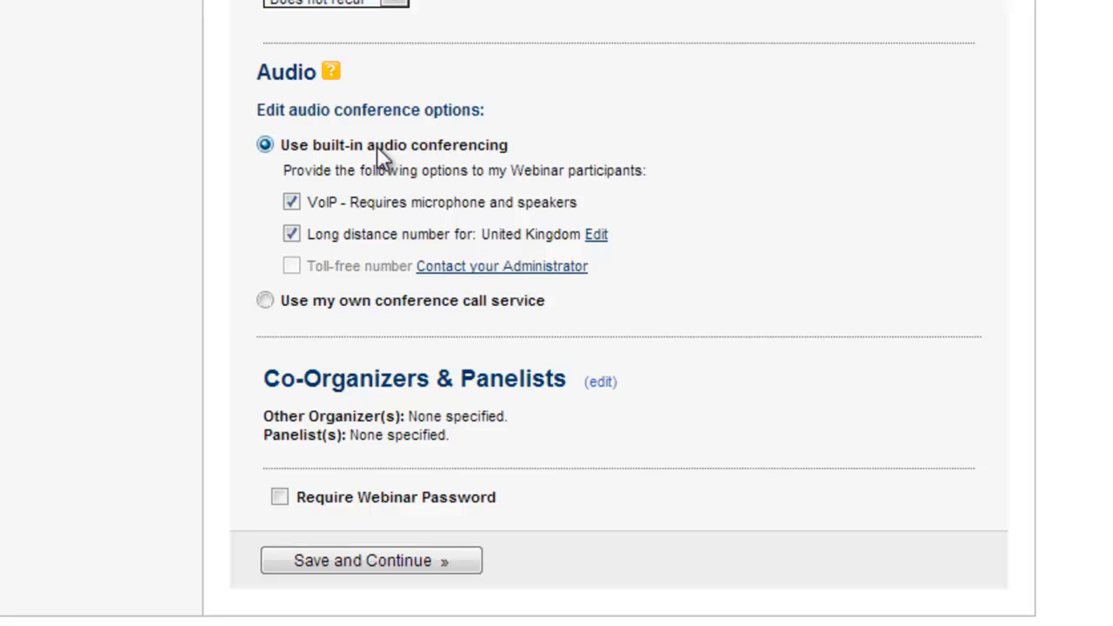
pyautogui.moveTo(462, 385)
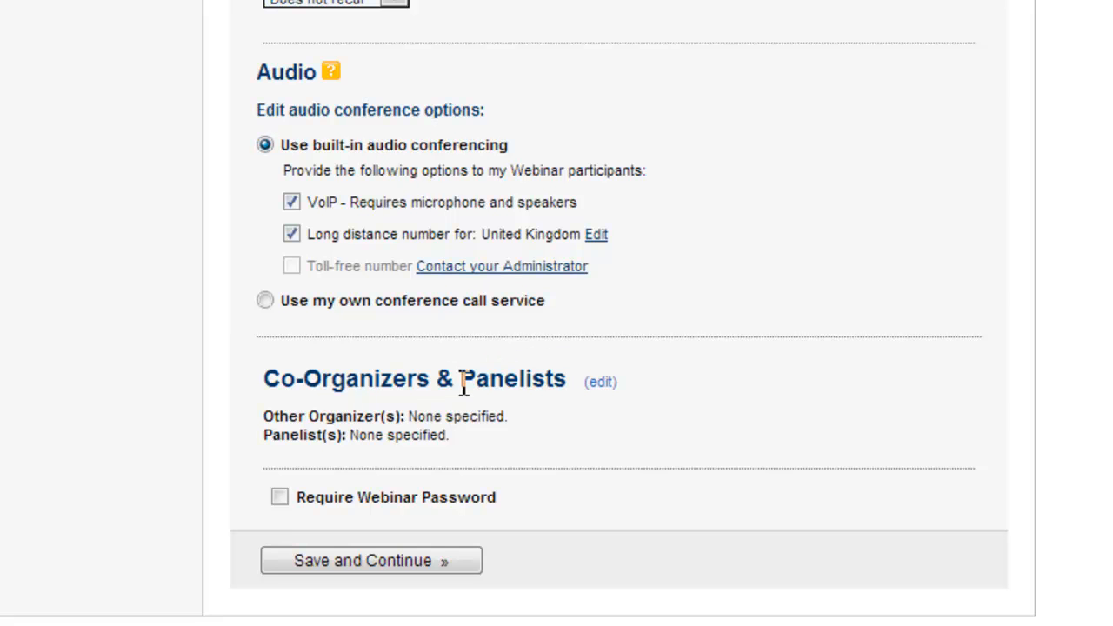
pyautogui.moveTo(594, 389)
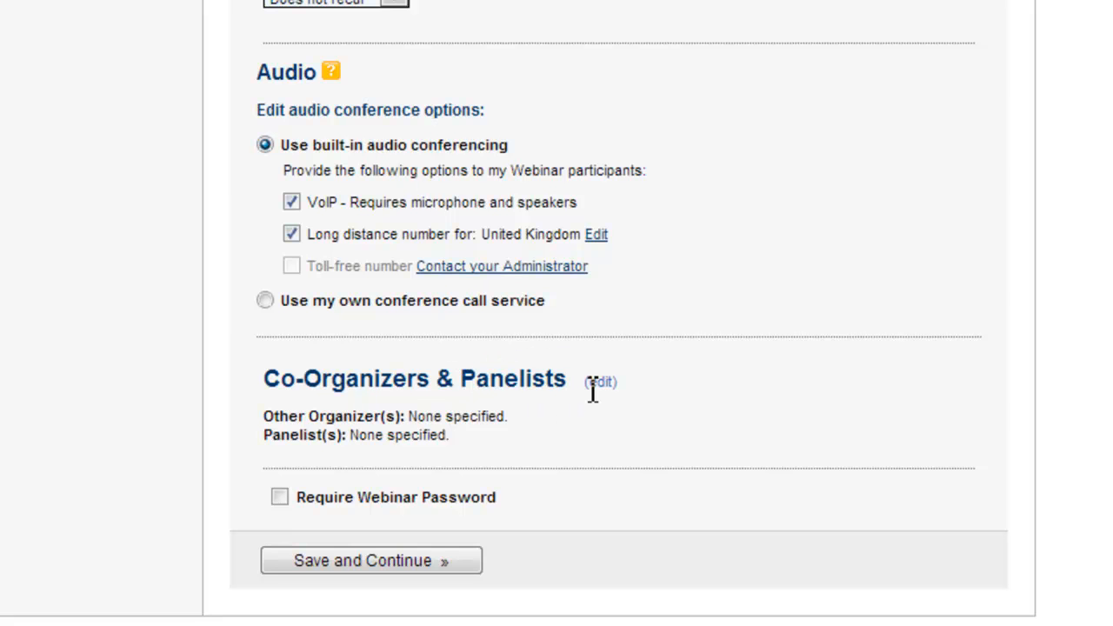
pyautogui.moveTo(598, 386)
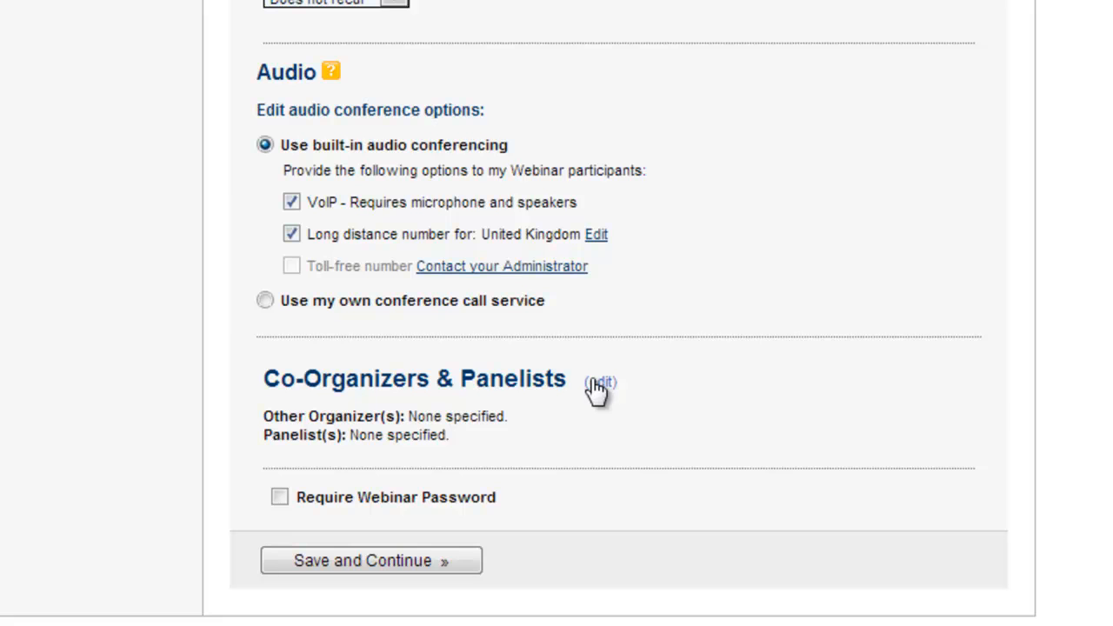
pyautogui.moveTo(483, 461)
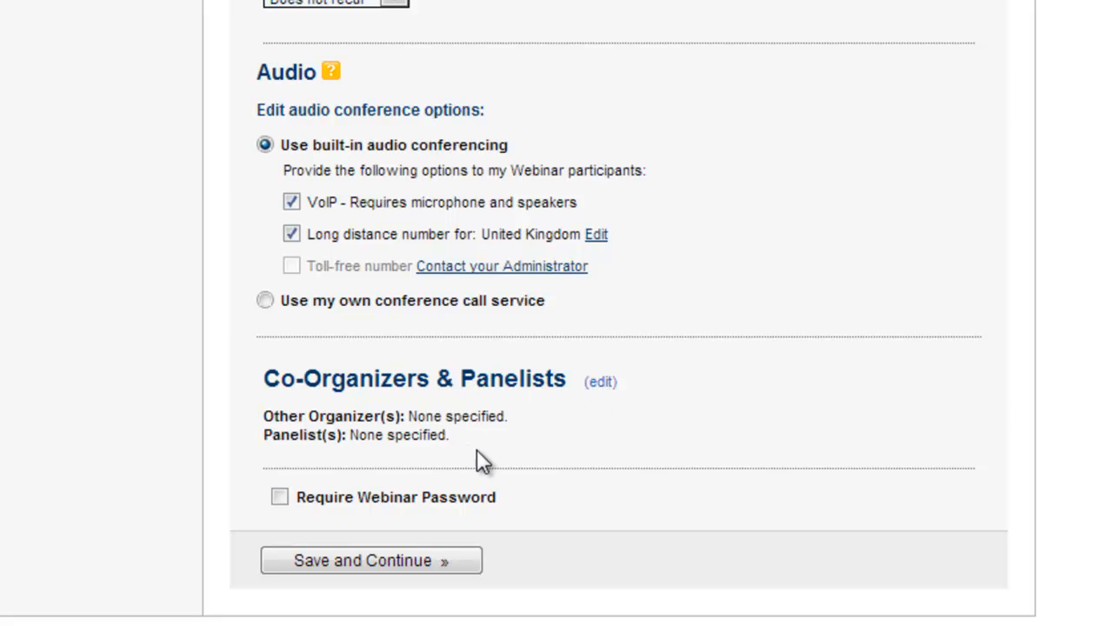
pyautogui.moveTo(358, 518)
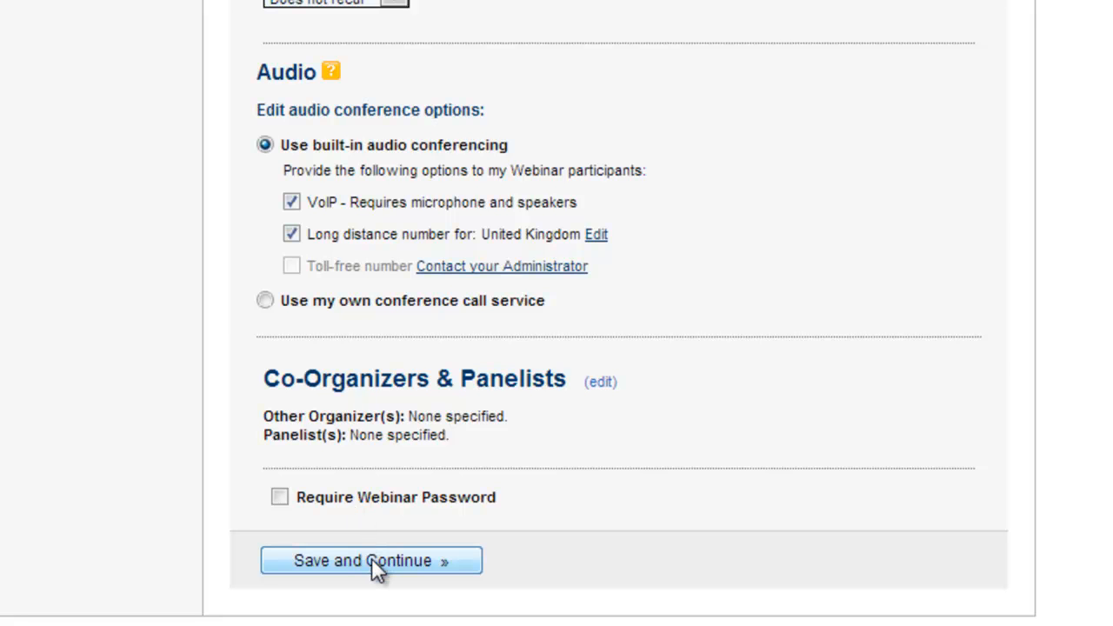
# Save the webinar details with built-in VoIP audio and UK number, and continue.
pyautogui.click(371, 560)
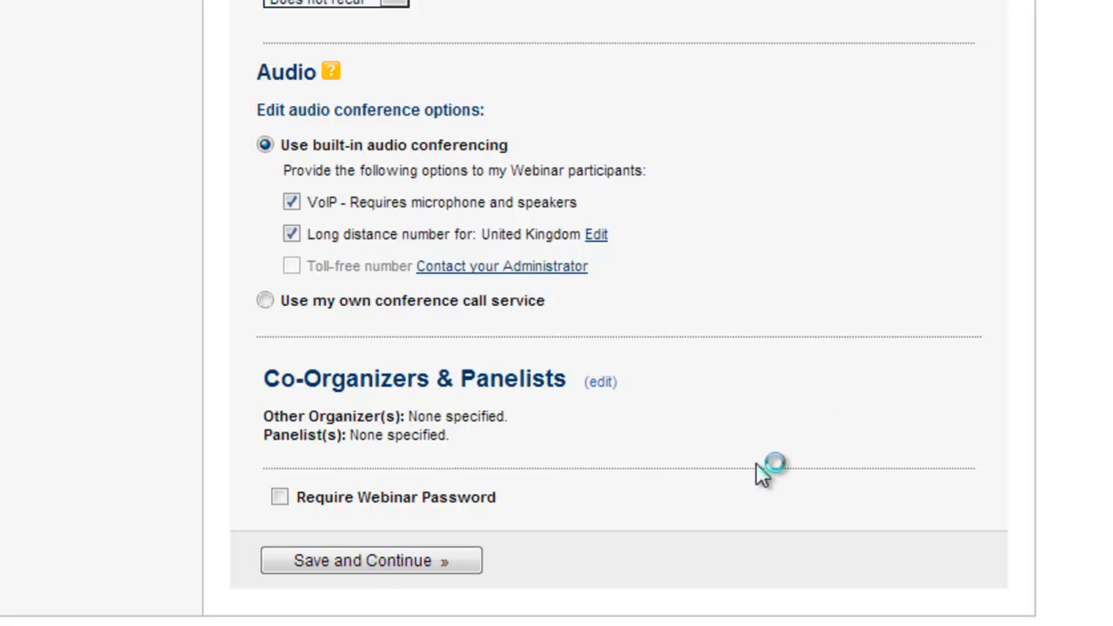
# Preview the PR and Sales themes, then return to the Basic theme.
pyautogui.click(369, 560)
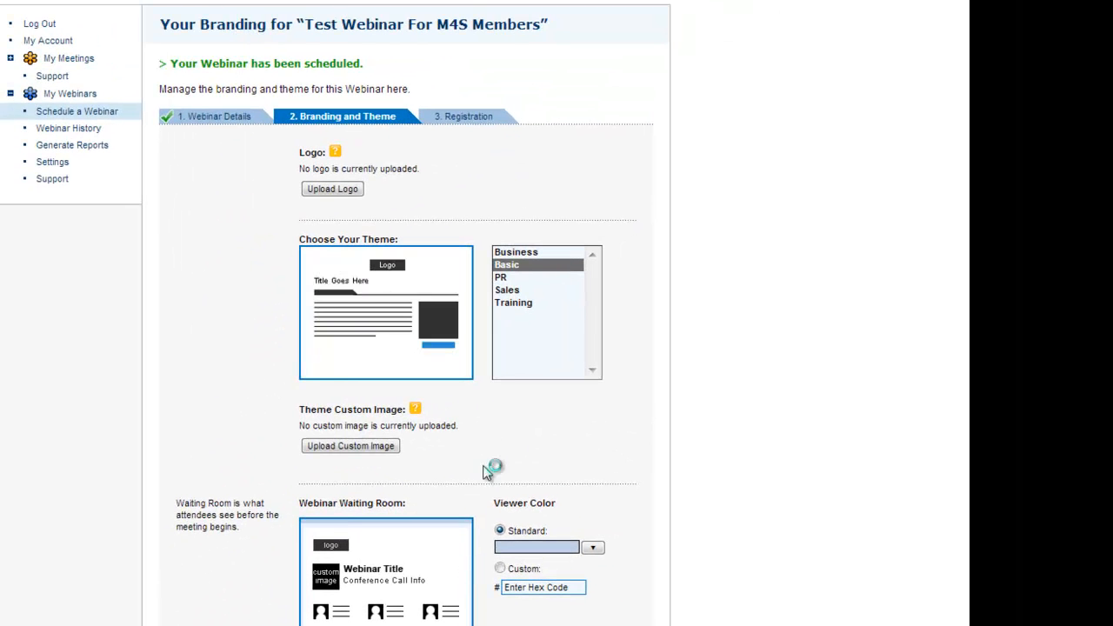
pyautogui.moveTo(332, 187)
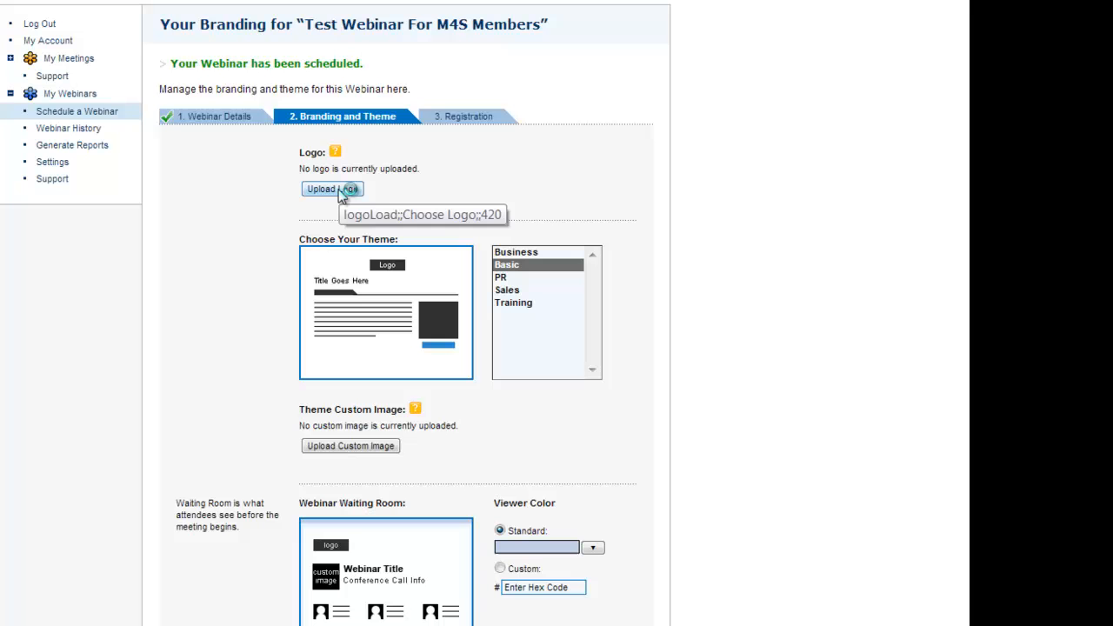
pyautogui.moveTo(341, 193)
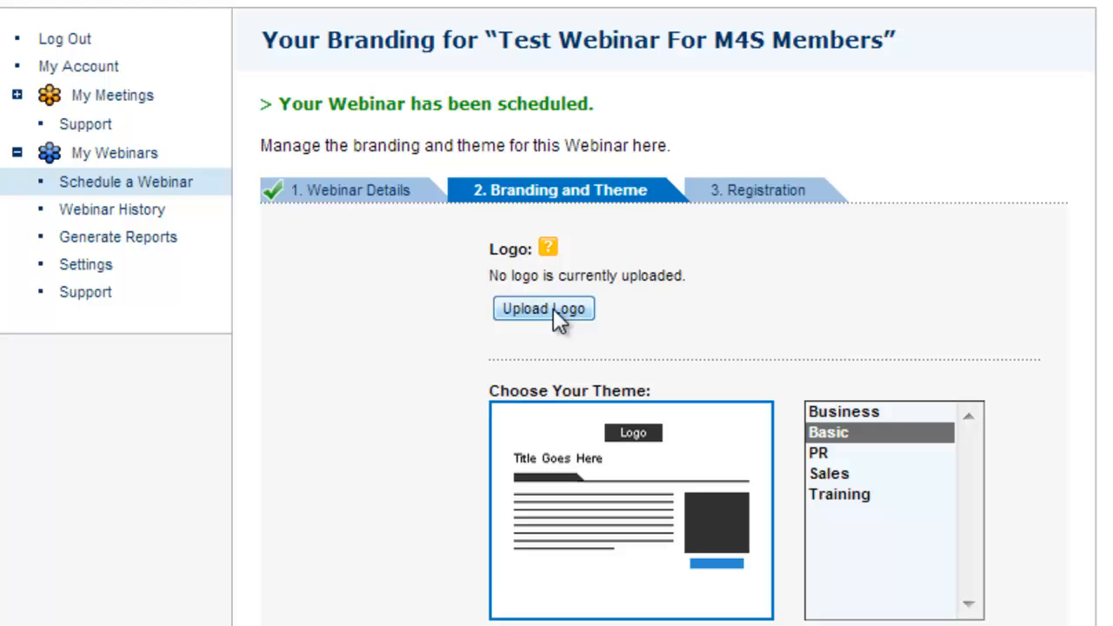
pyautogui.moveTo(674, 386)
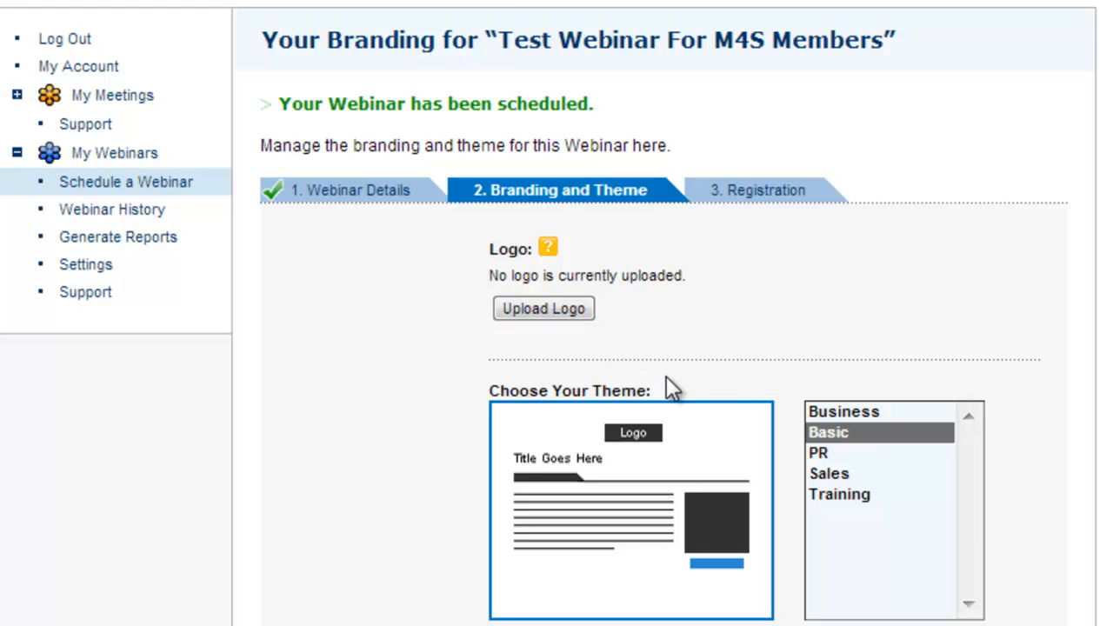
pyautogui.moveTo(790, 401)
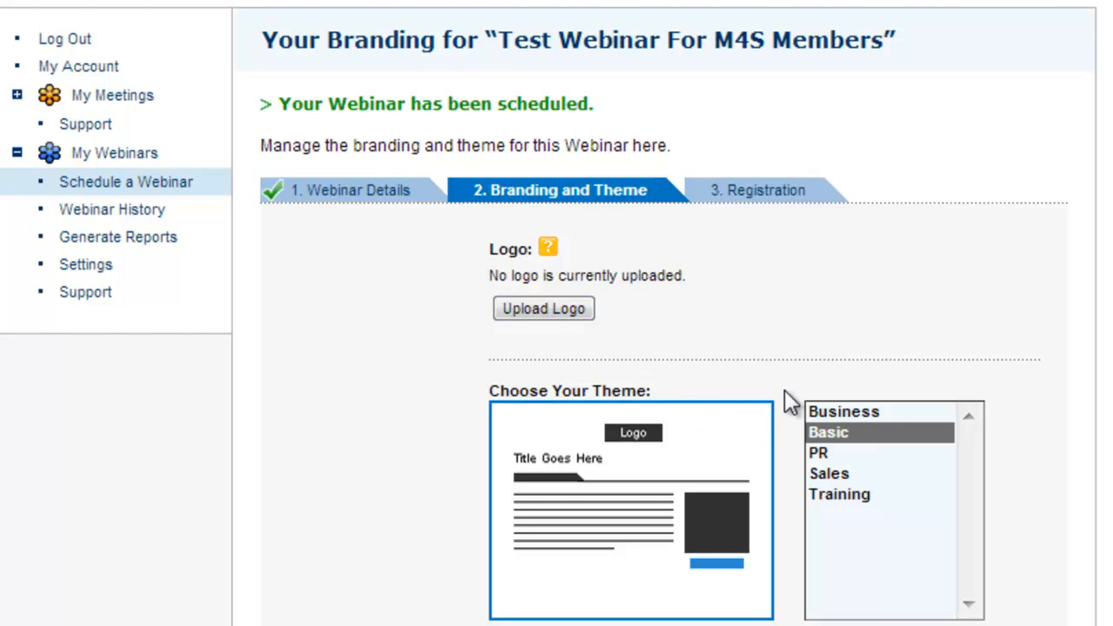
pyautogui.moveTo(852, 470)
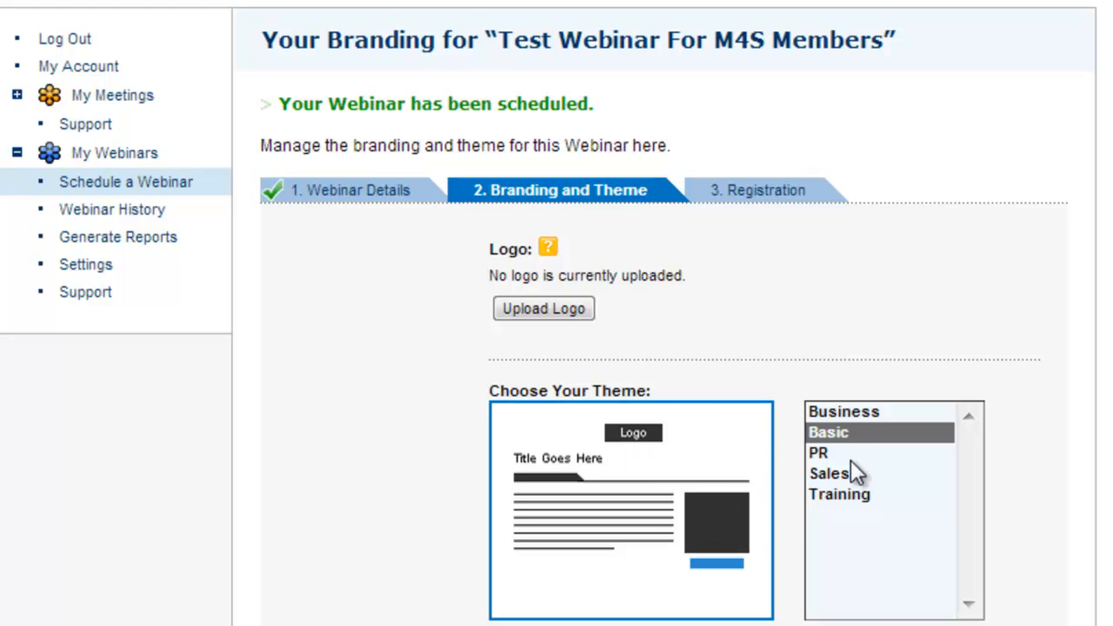
pyautogui.click(817, 452)
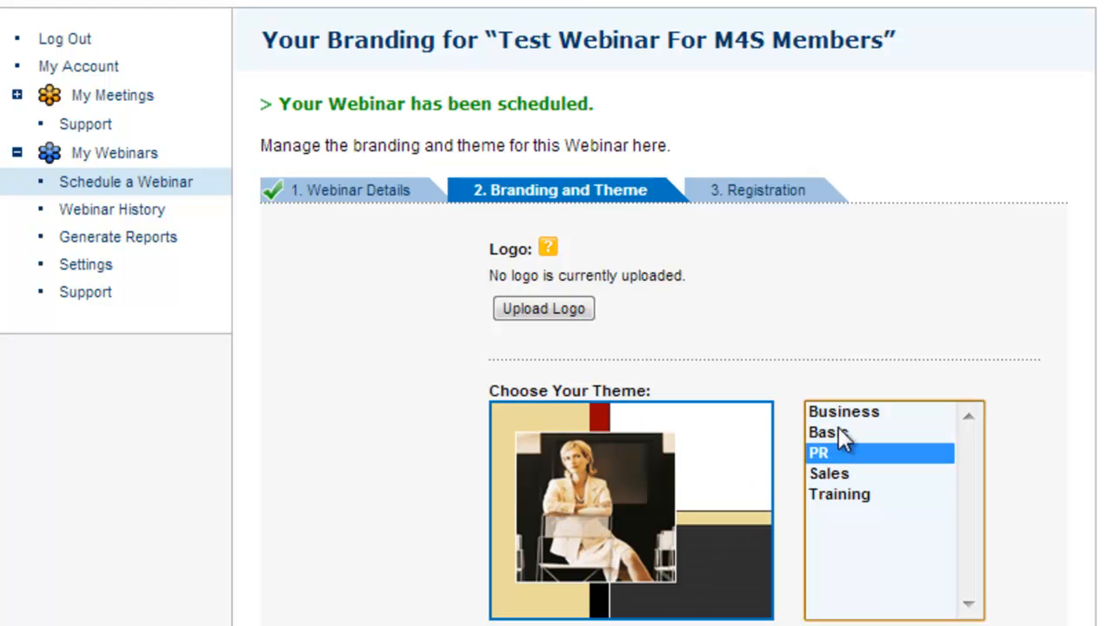
pyautogui.moveTo(855, 490)
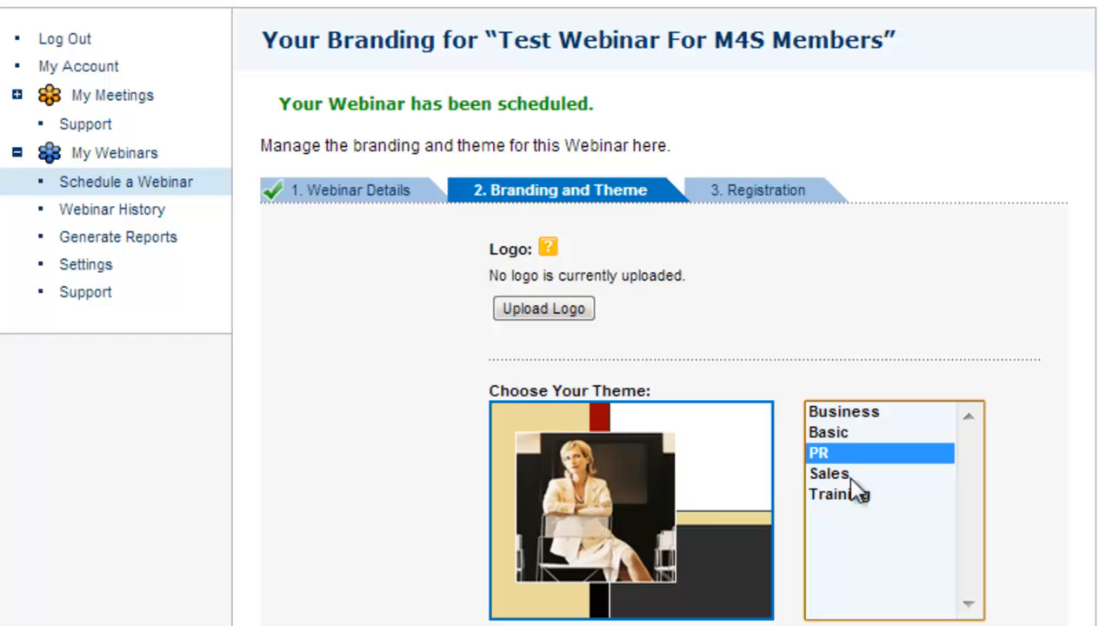
pyautogui.click(827, 473)
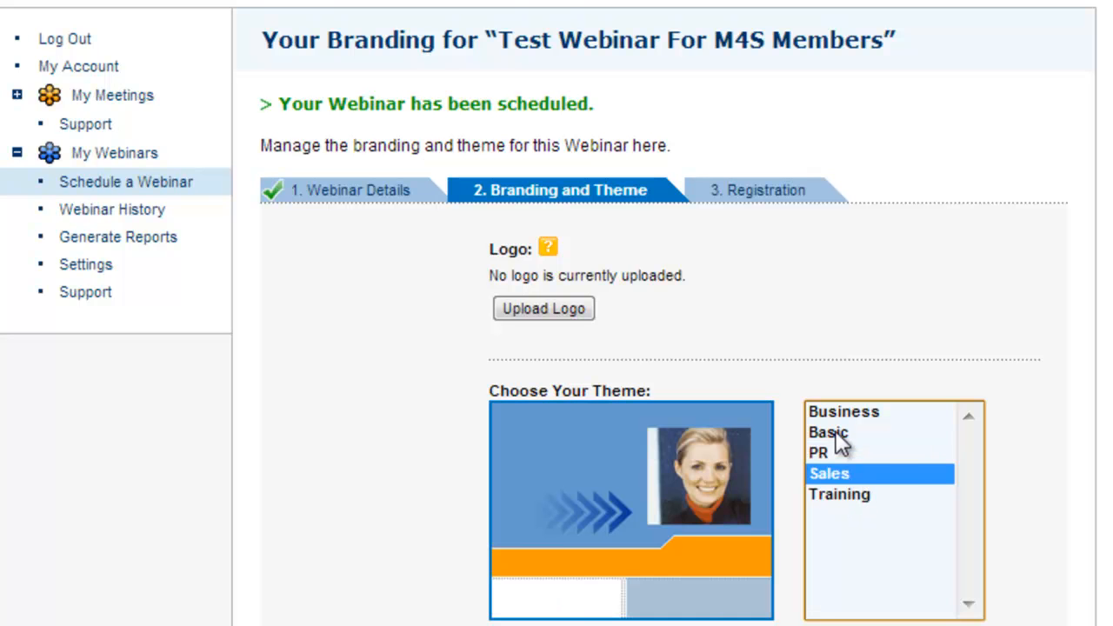
pyautogui.click(828, 431)
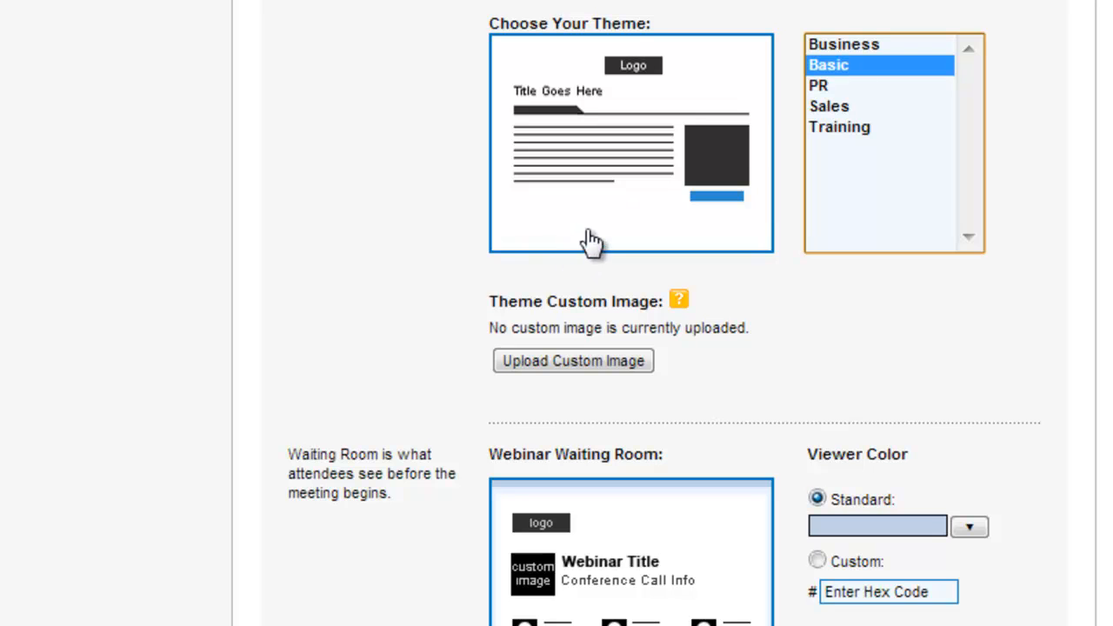
# Scroll down the branding page to the Waiting Room section.
pyautogui.scroll(-3)
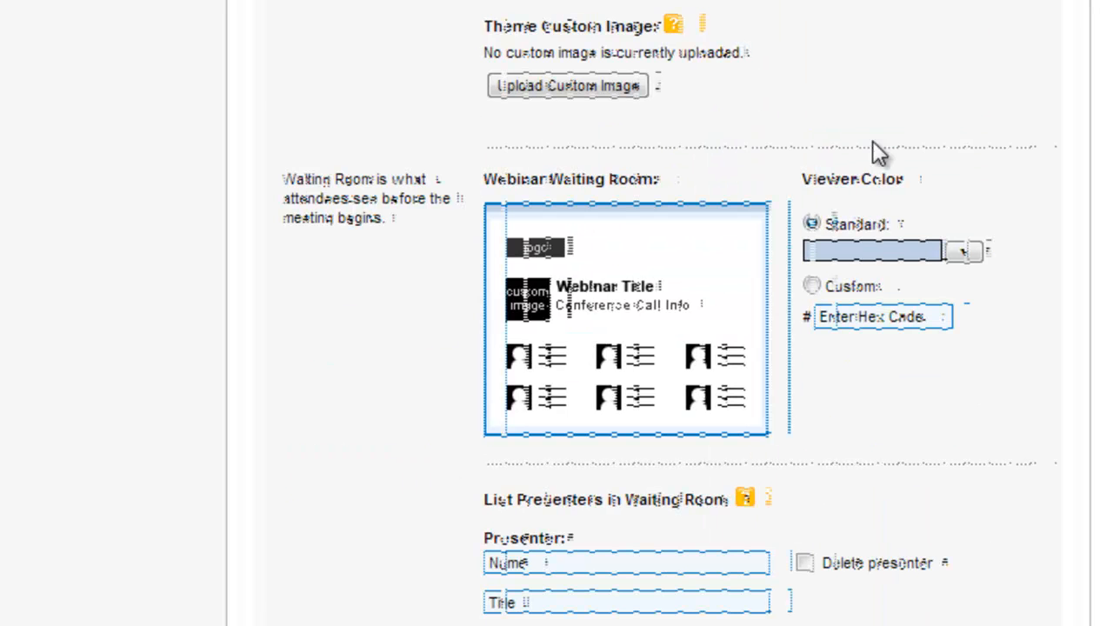
pyautogui.scroll(-3)
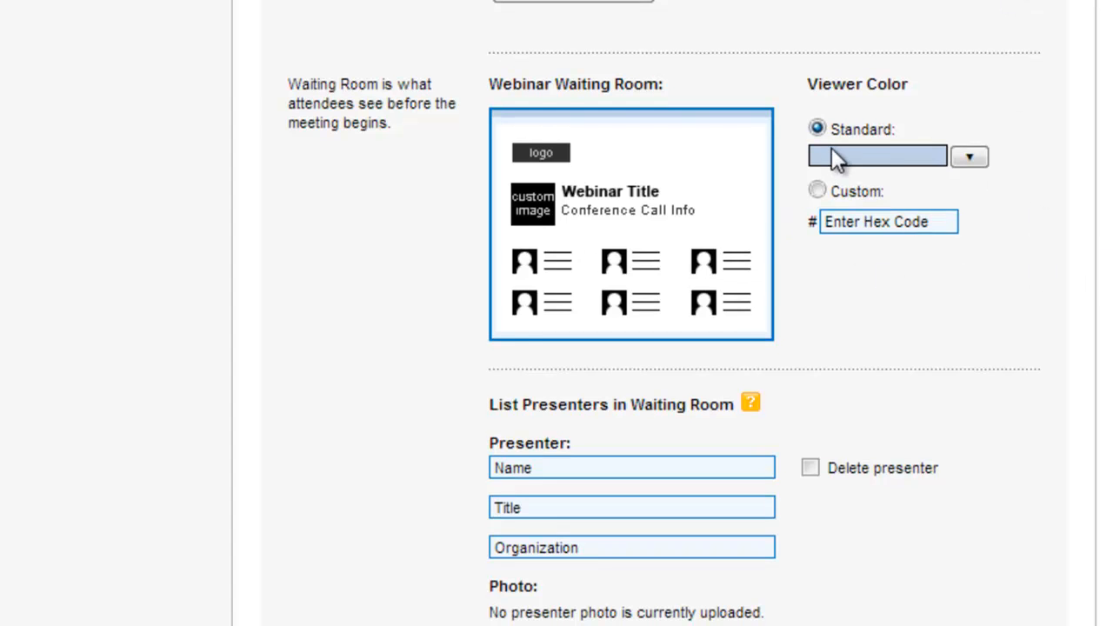
pyautogui.scroll(-3)
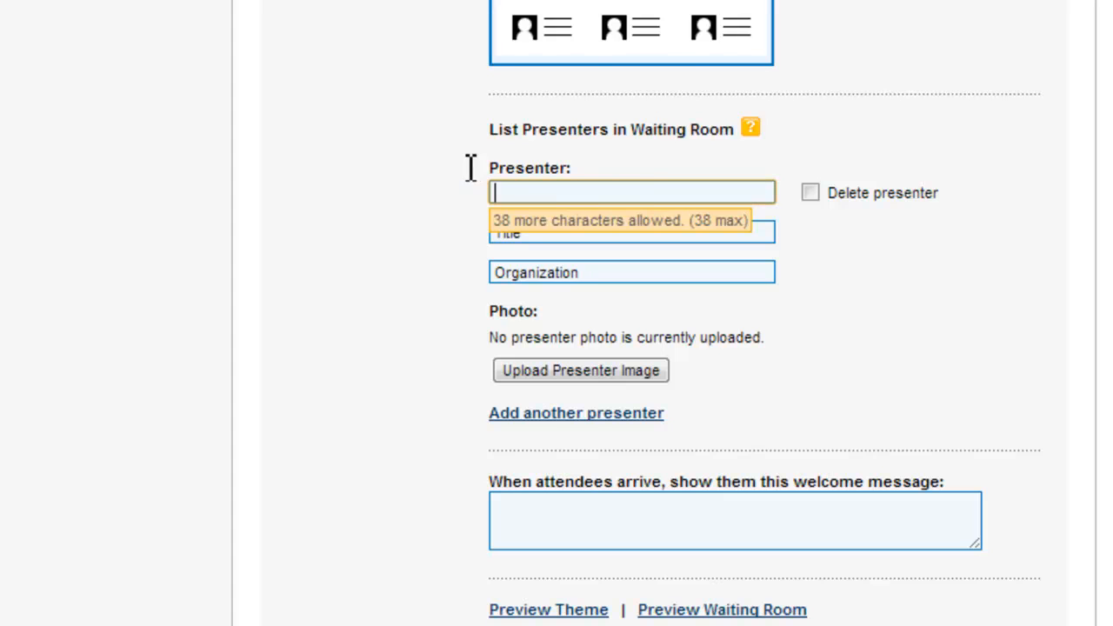
# Enter presenter Nick Jervis, Director, Samson Consulting Limited for the waiting room.
pyautogui.write('Nick Jervis')
pyautogui.click(631, 271)
pyautogui.write('Samson')
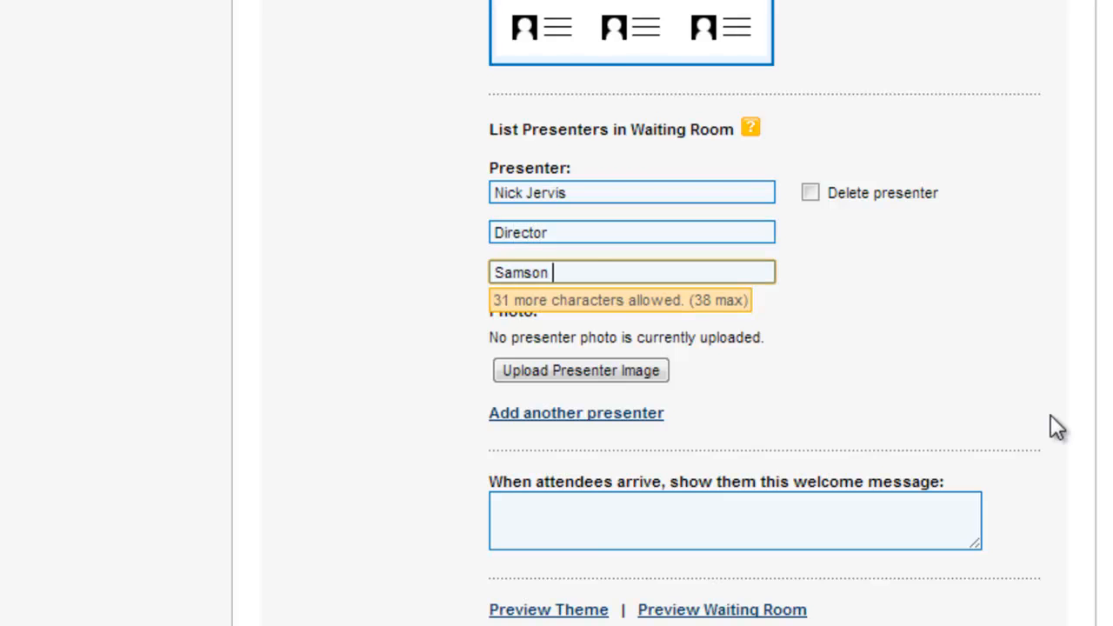
pyautogui.write('Consulting Limited')
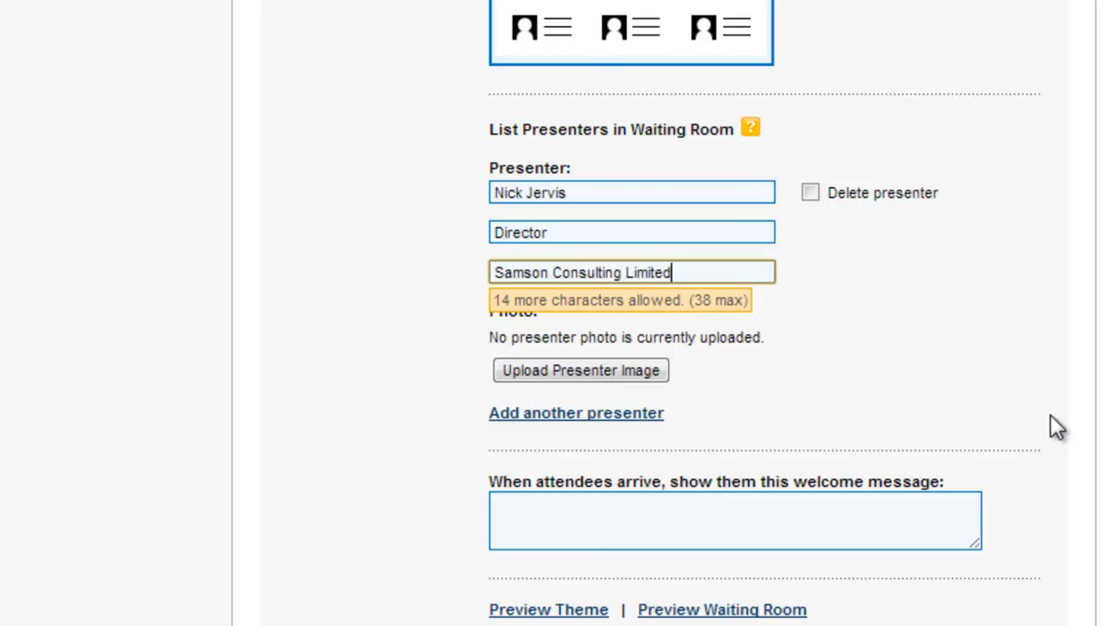
pyautogui.moveTo(580, 368)
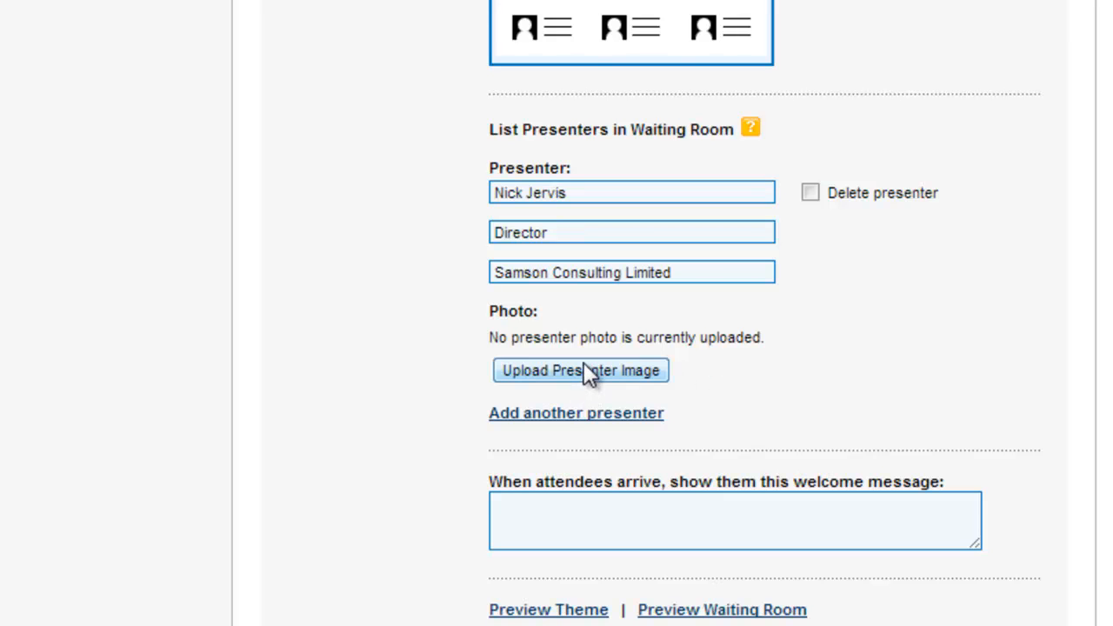
pyautogui.moveTo(790, 468)
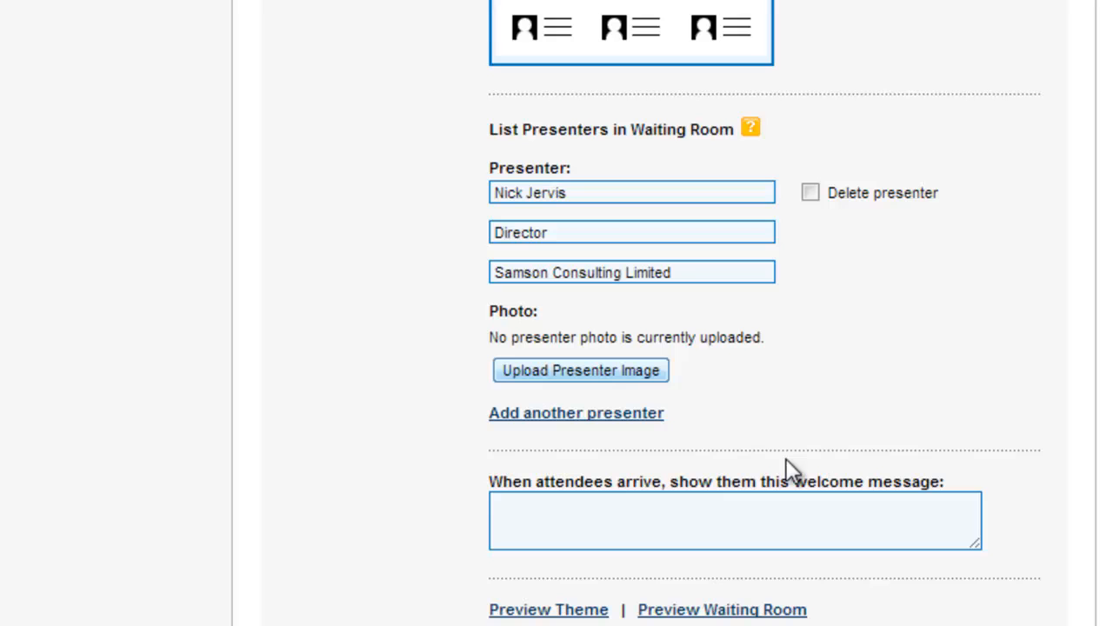
pyautogui.click(733, 520)
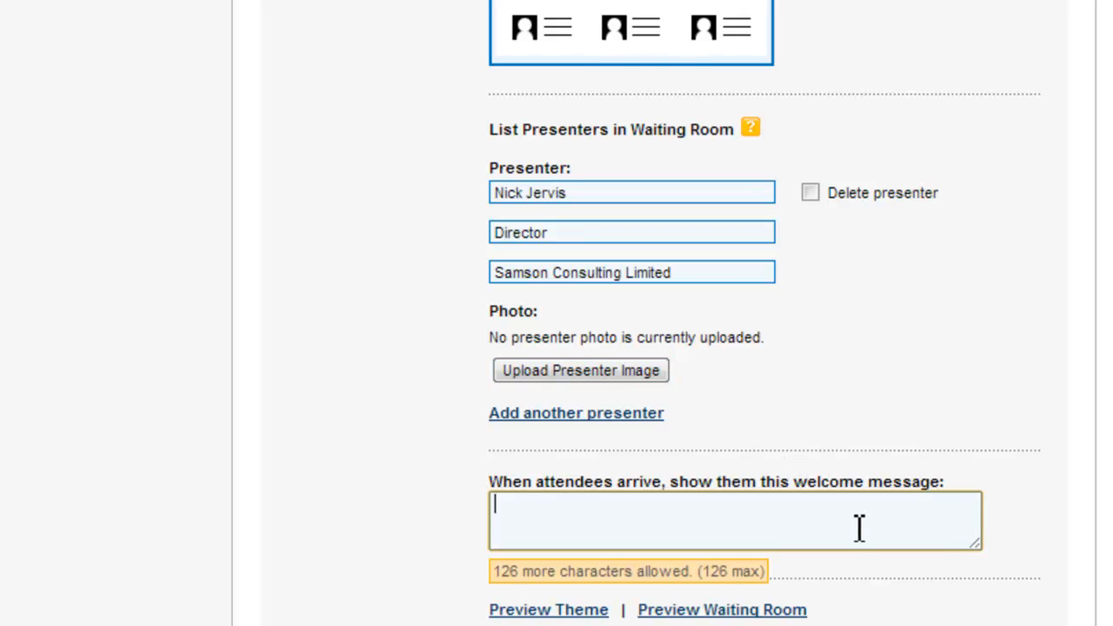
# Write 'I will be with you shortly. Please turn off all mobile phones and have a pen and paper ready'.
pyautogui.write('I will be with you')
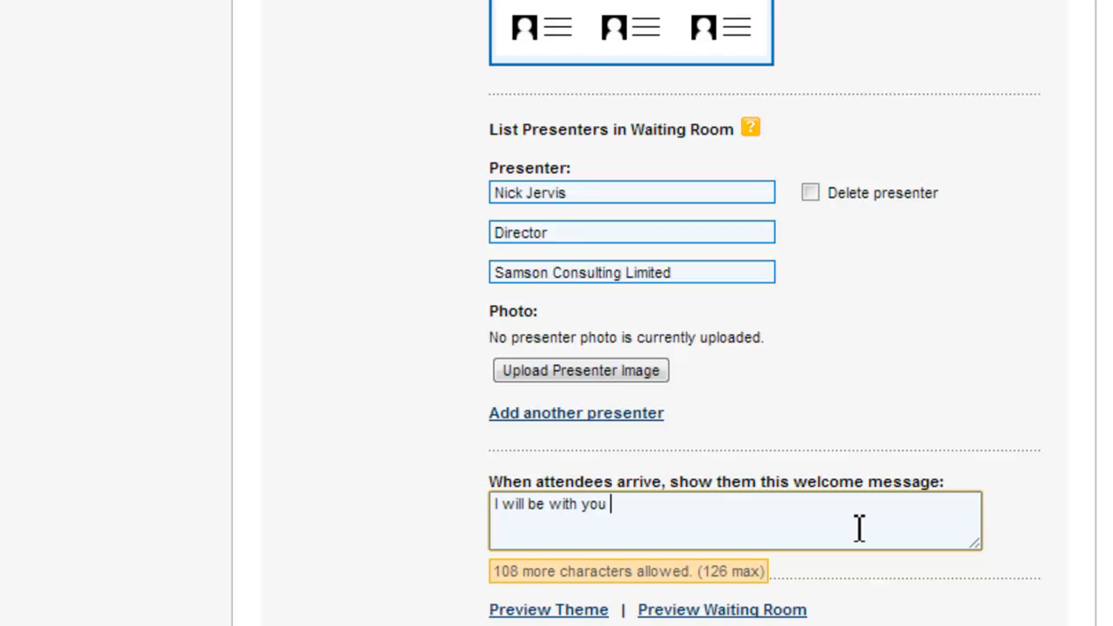
pyautogui.write('shortly. Please t')
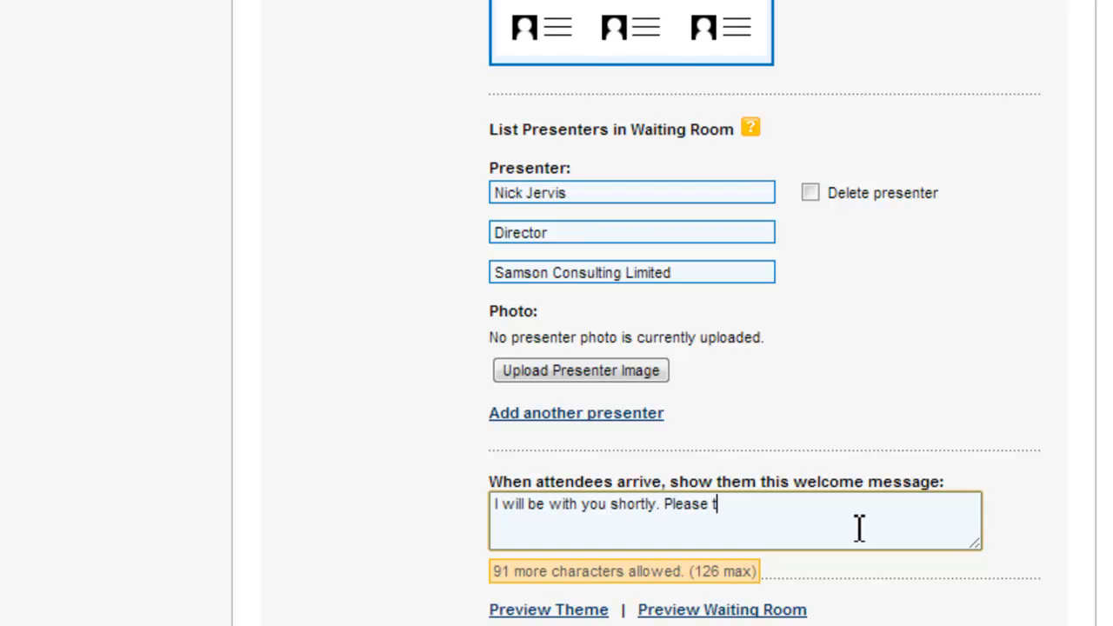
pyautogui.write('urn off all mob')
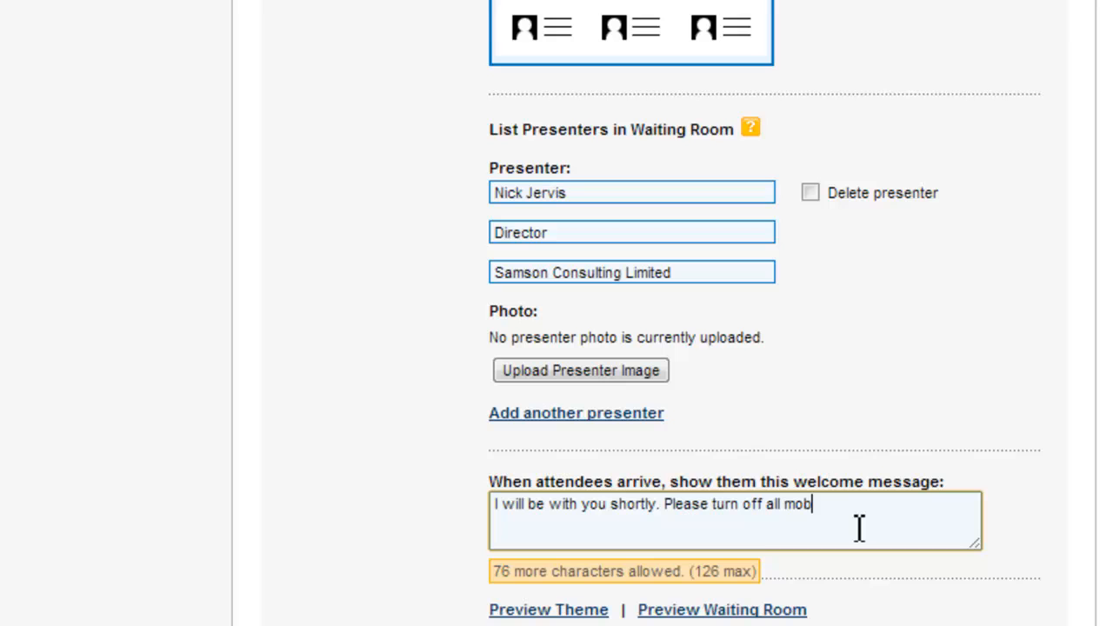
pyautogui.write('ile phones')
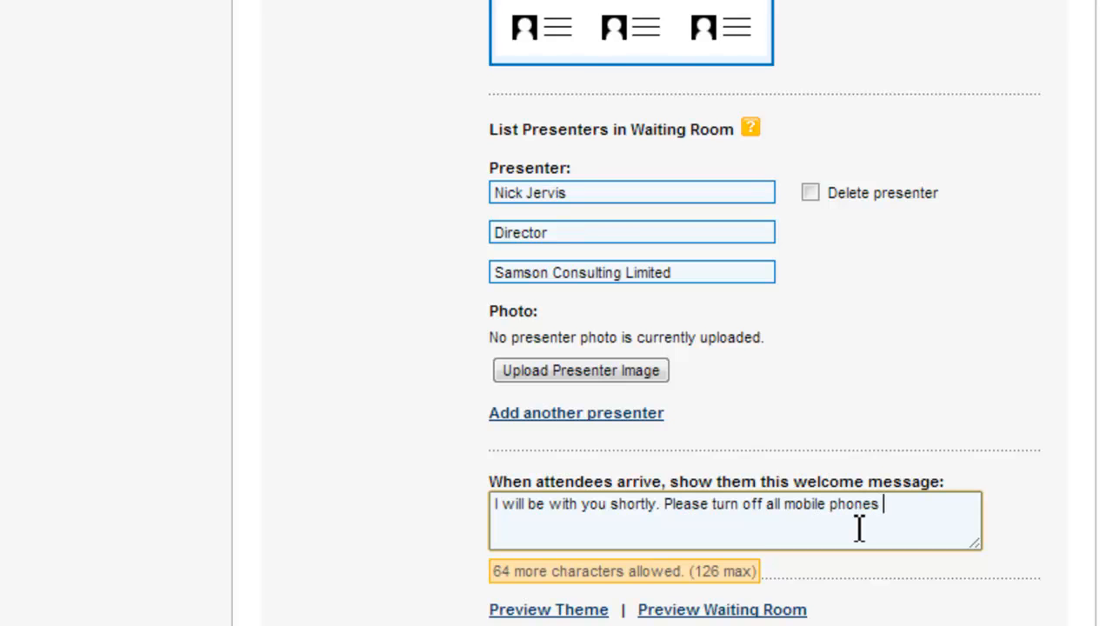
pyautogui.write('and have a pen')
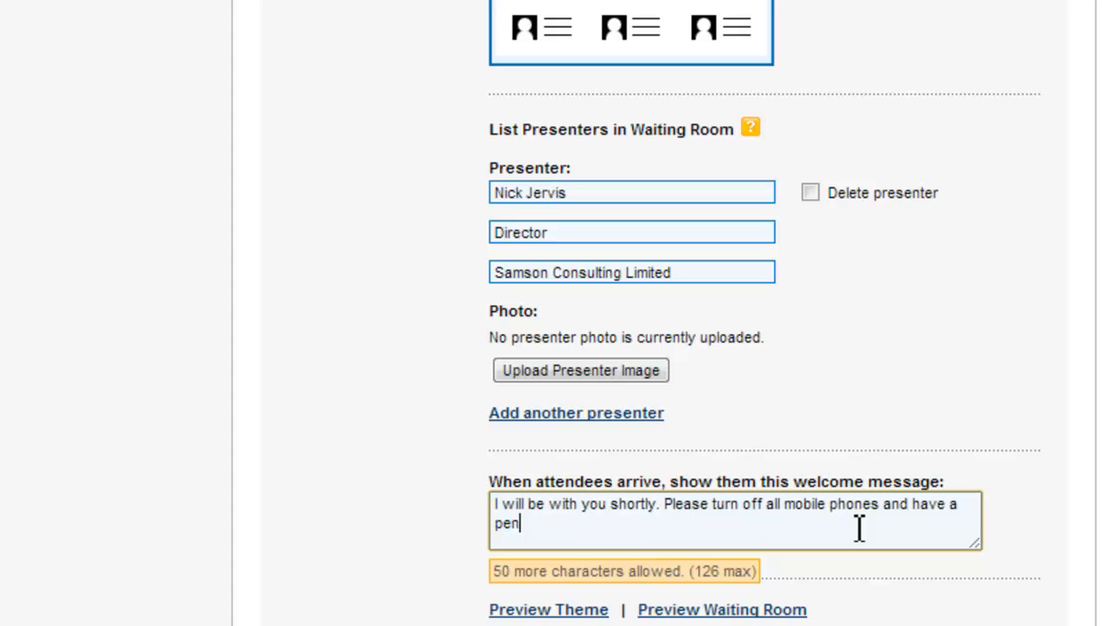
pyautogui.write('and paper ready.')
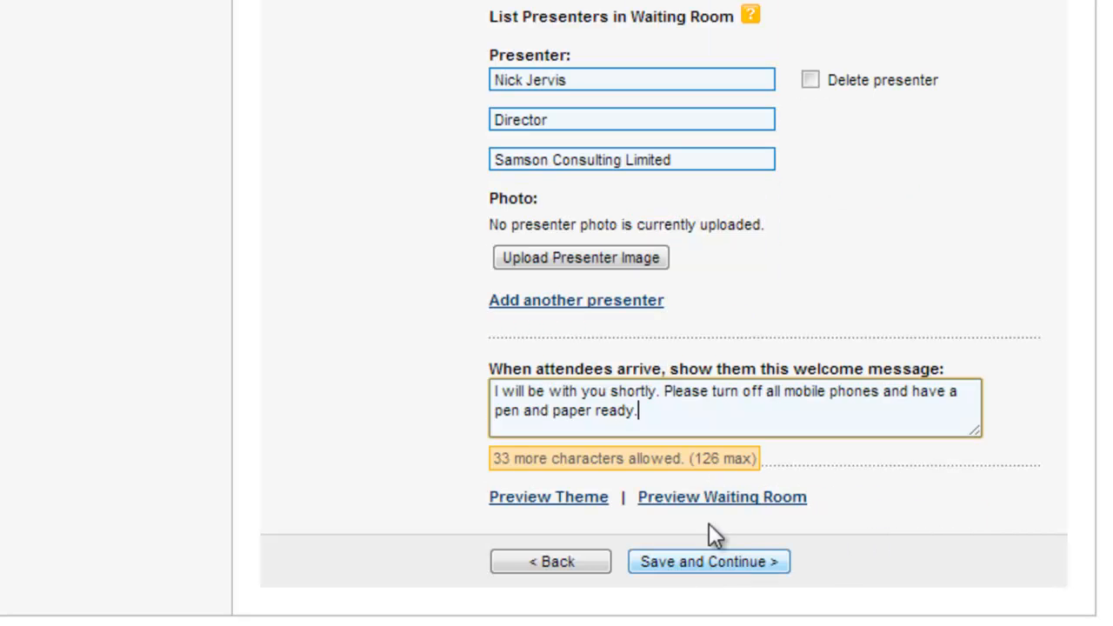
pyautogui.moveTo(722, 497)
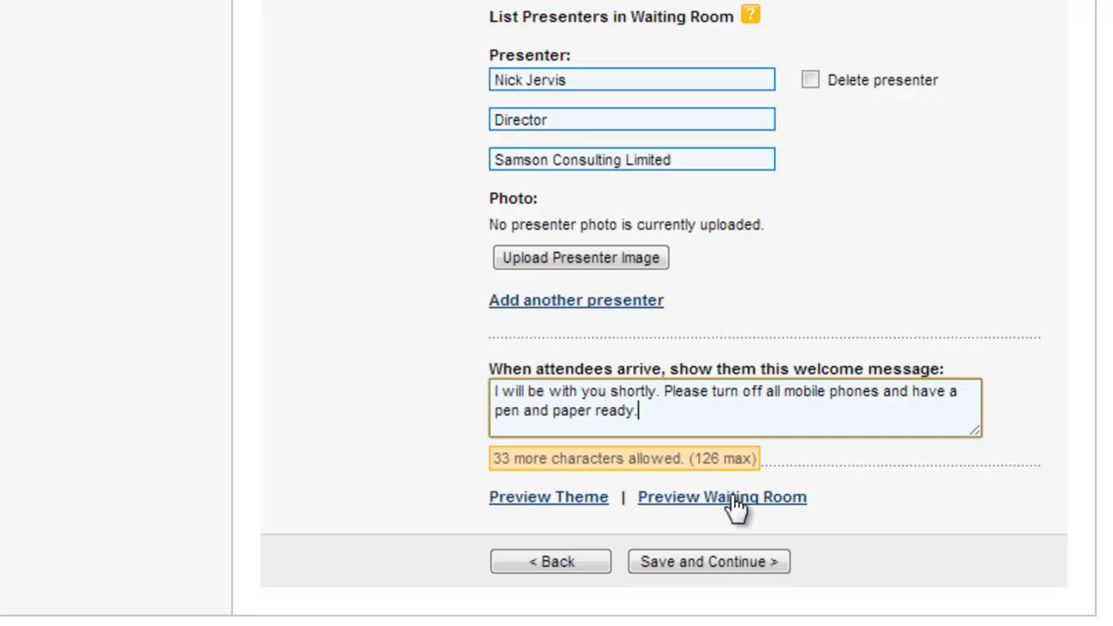
# Preview the waiting room, then save branding and continue to registration.
pyautogui.click(720, 497)
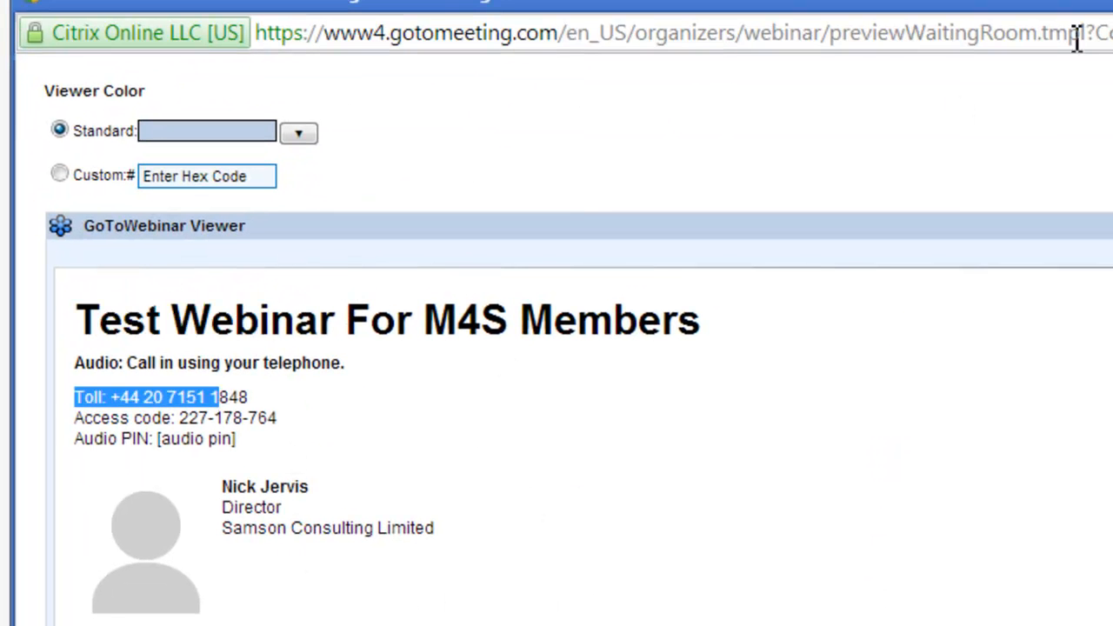
pyautogui.scroll(3)
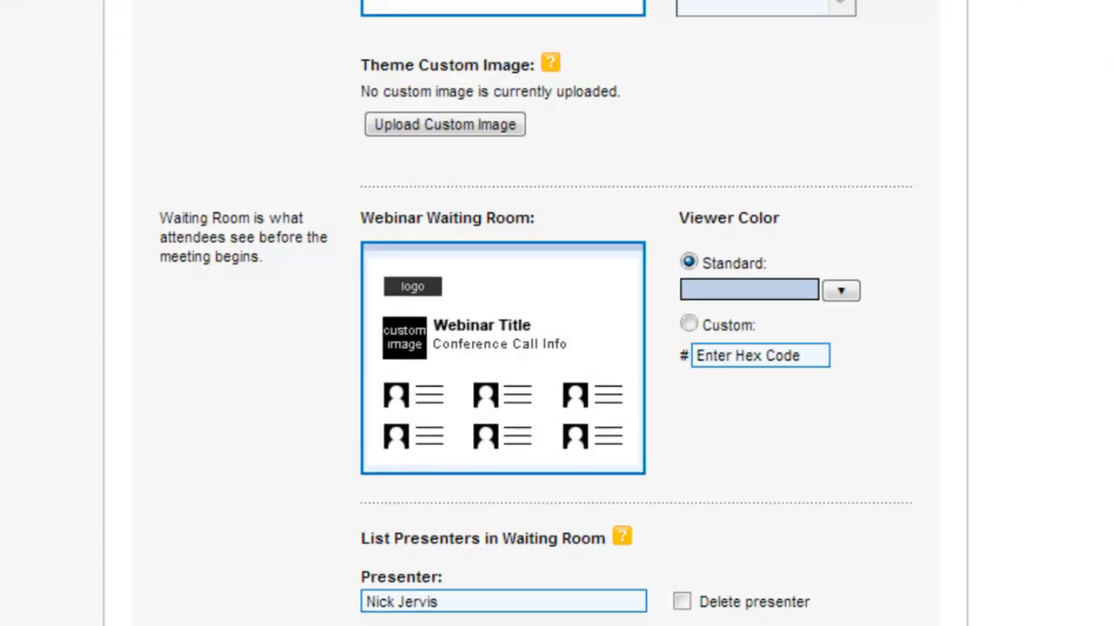
pyautogui.scroll(-3)
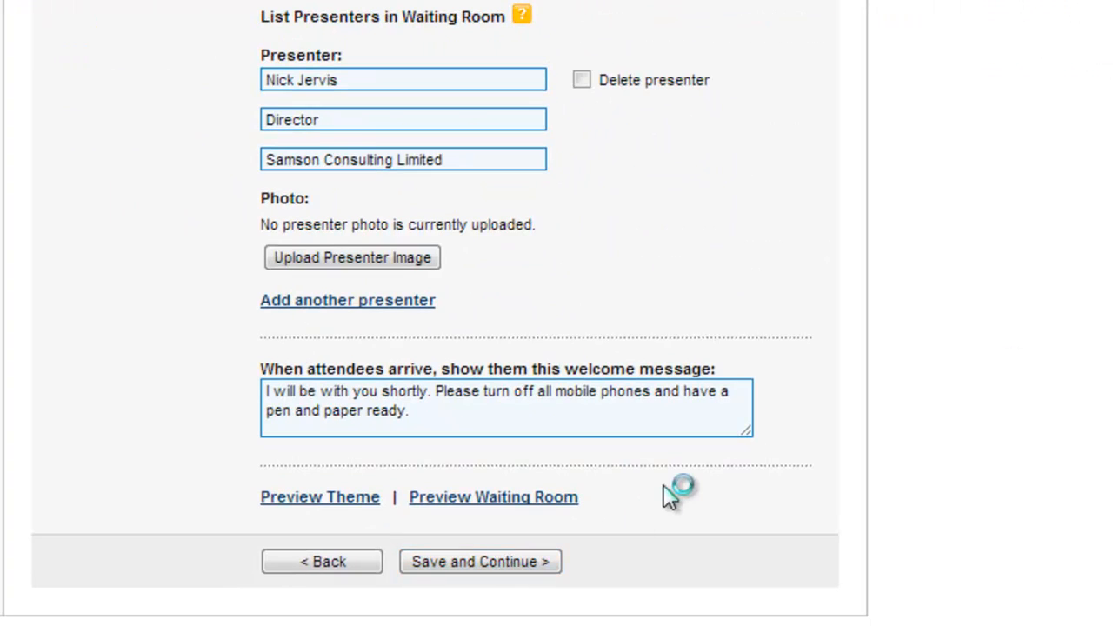
pyautogui.click(480, 560)
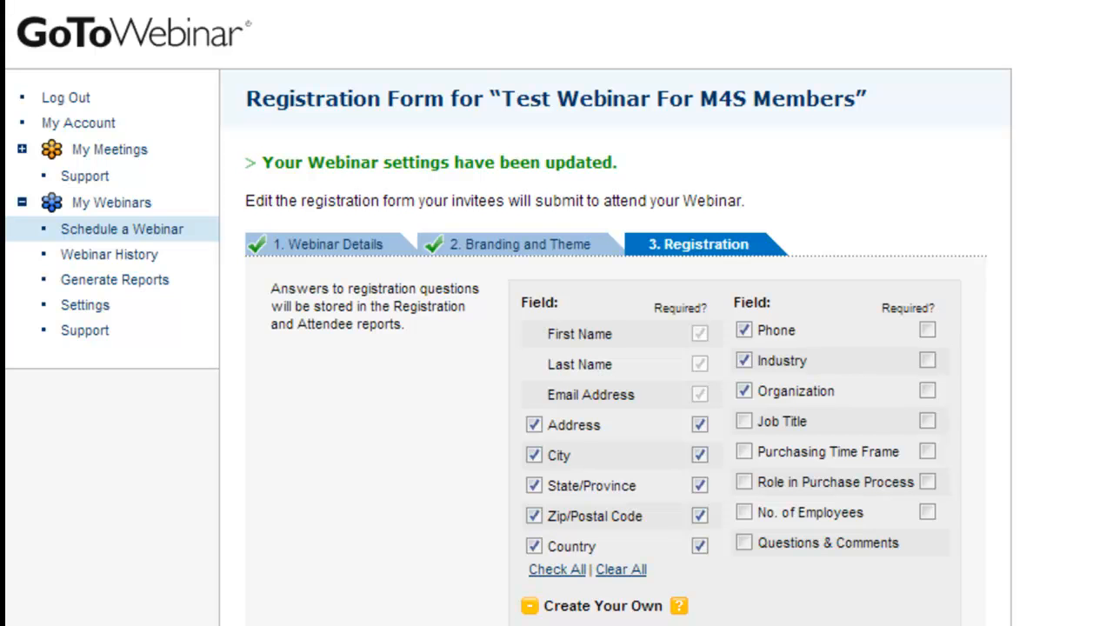
pyautogui.moveTo(570, 513)
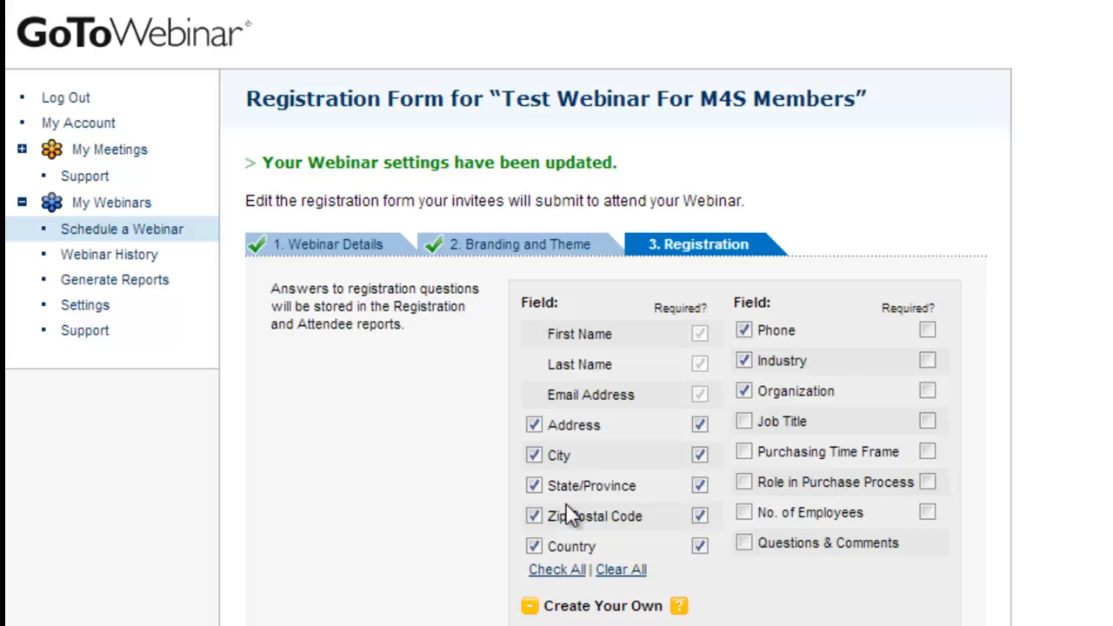
pyautogui.moveTo(577, 431)
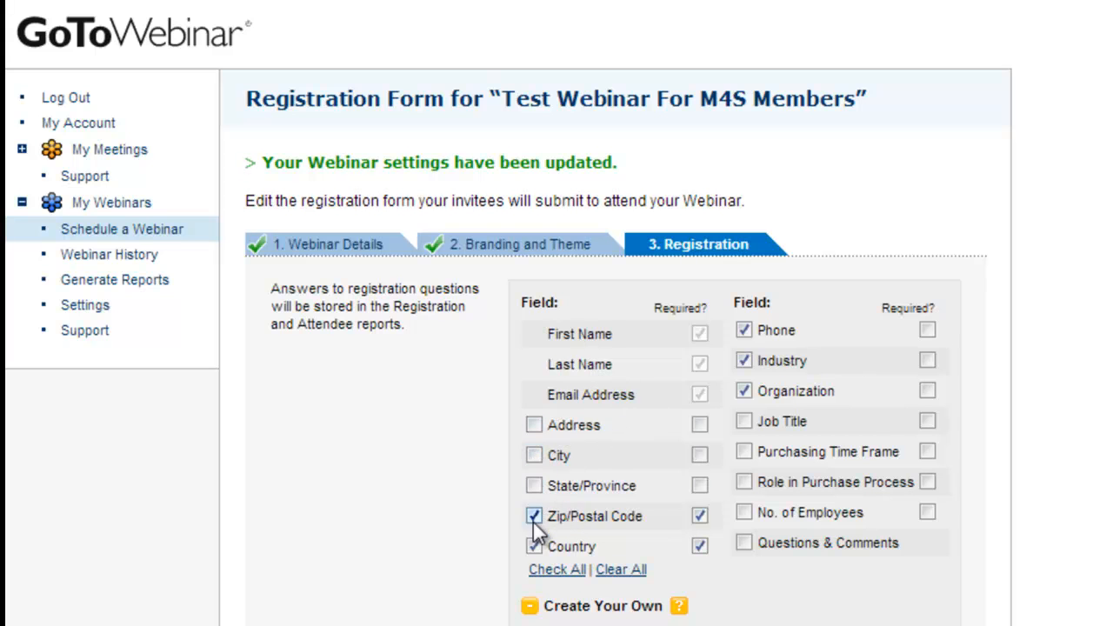
# Remove the Zip/Postal Code field from the registration form.
pyautogui.click(532, 514)
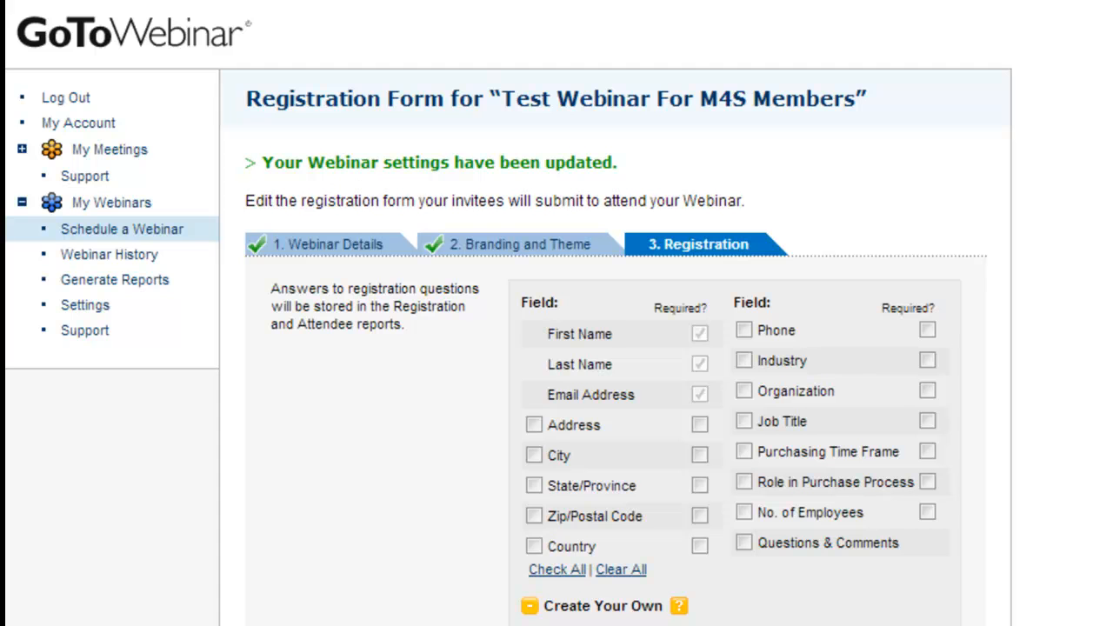
# Save the registration form and have the invitation emailed.
pyautogui.scroll(-3)
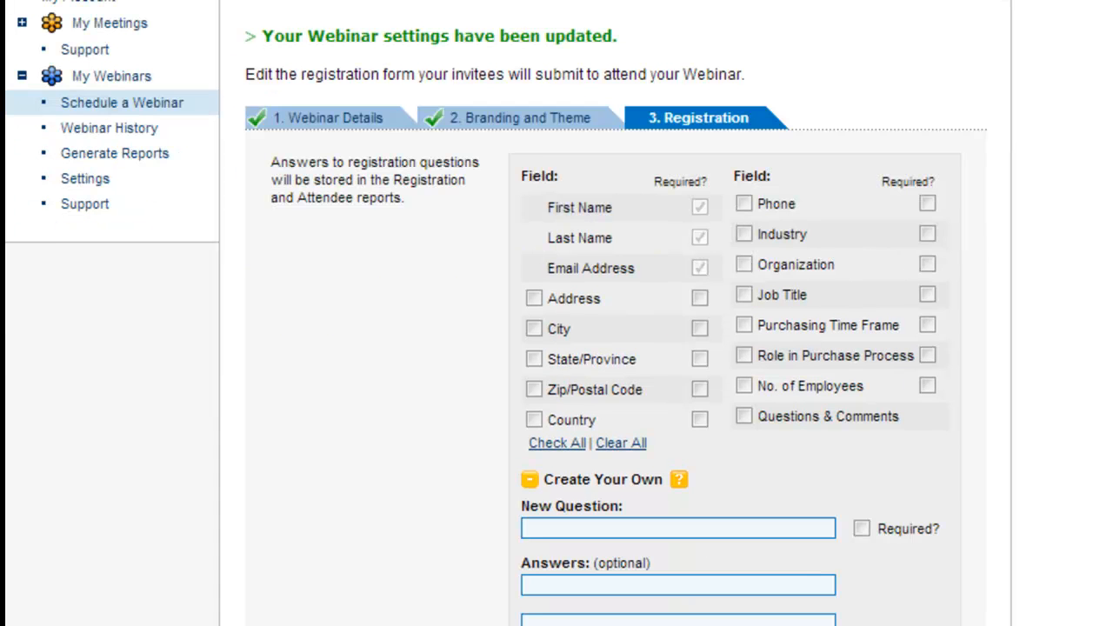
pyautogui.scroll(3)
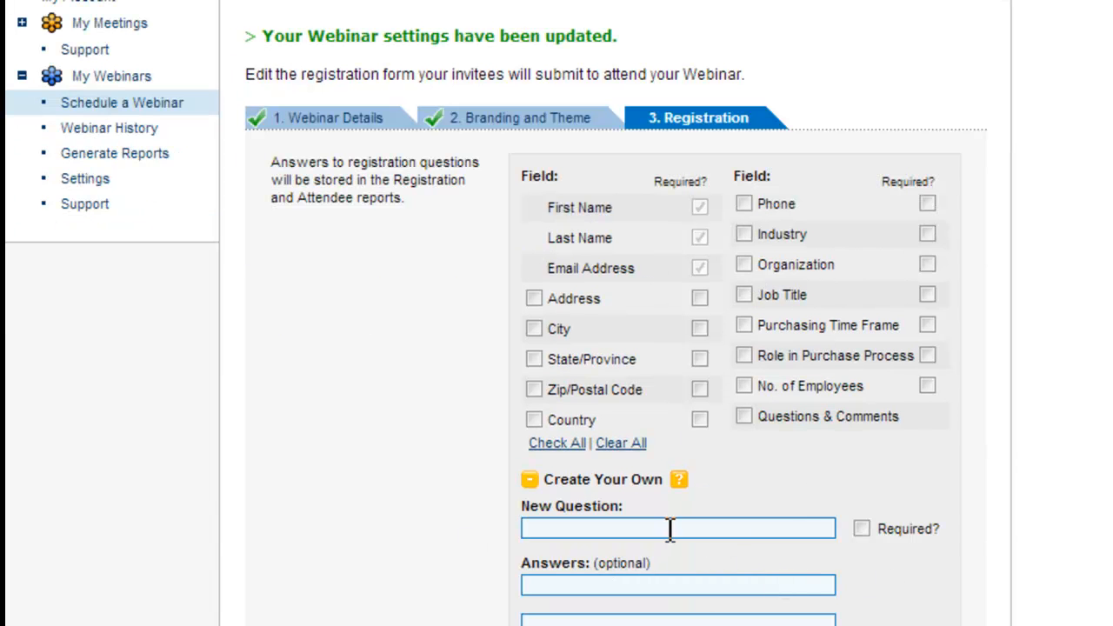
pyautogui.scroll(-3)
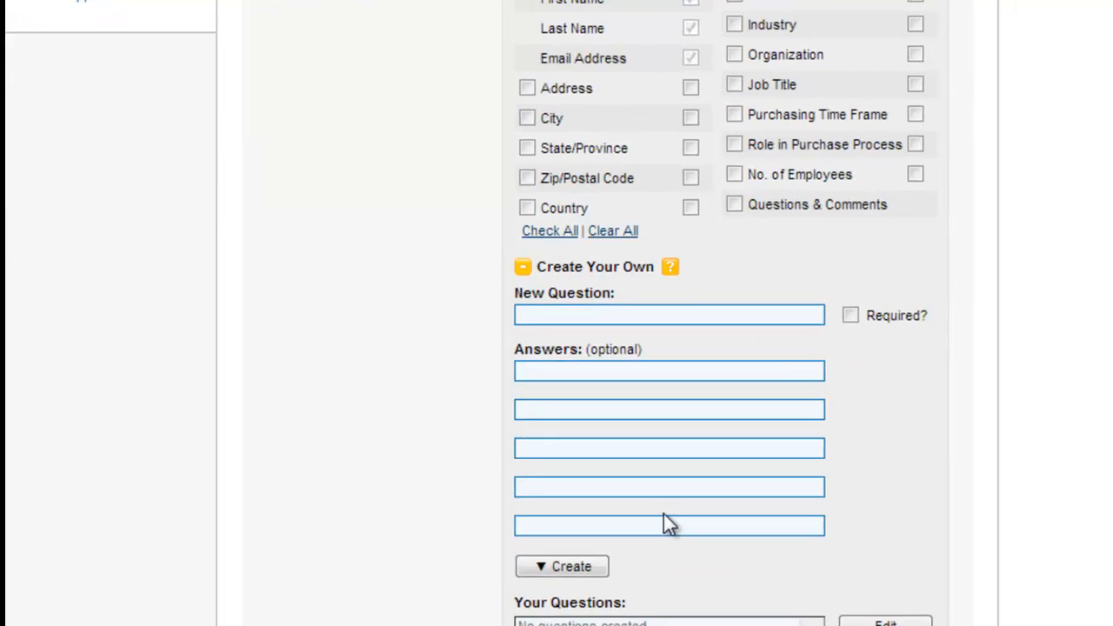
pyautogui.scroll(-3)
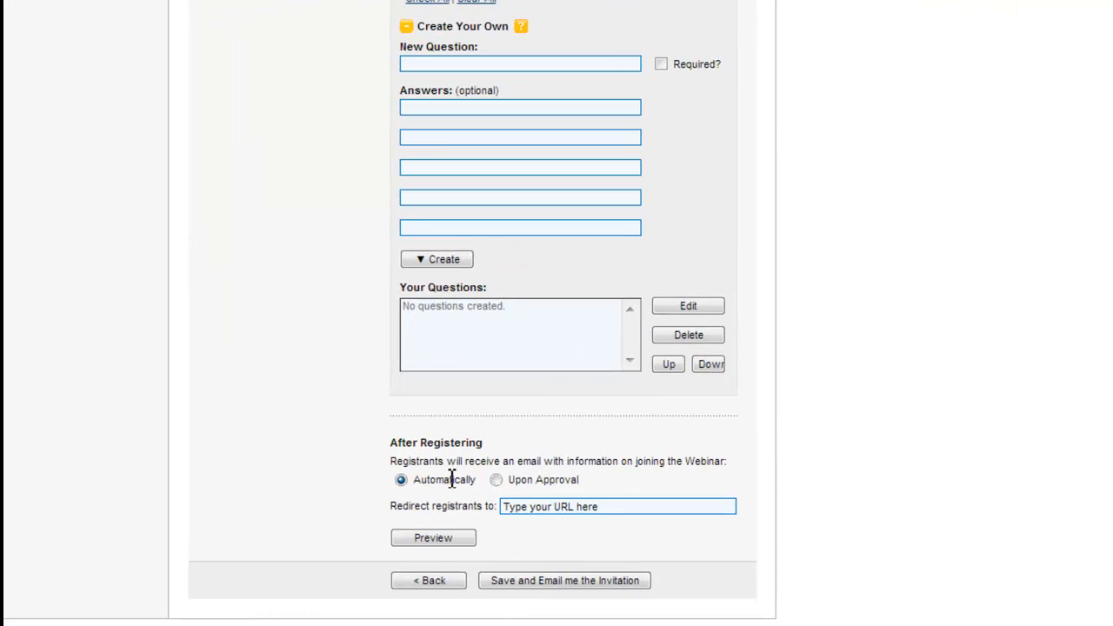
pyautogui.moveTo(685, 480)
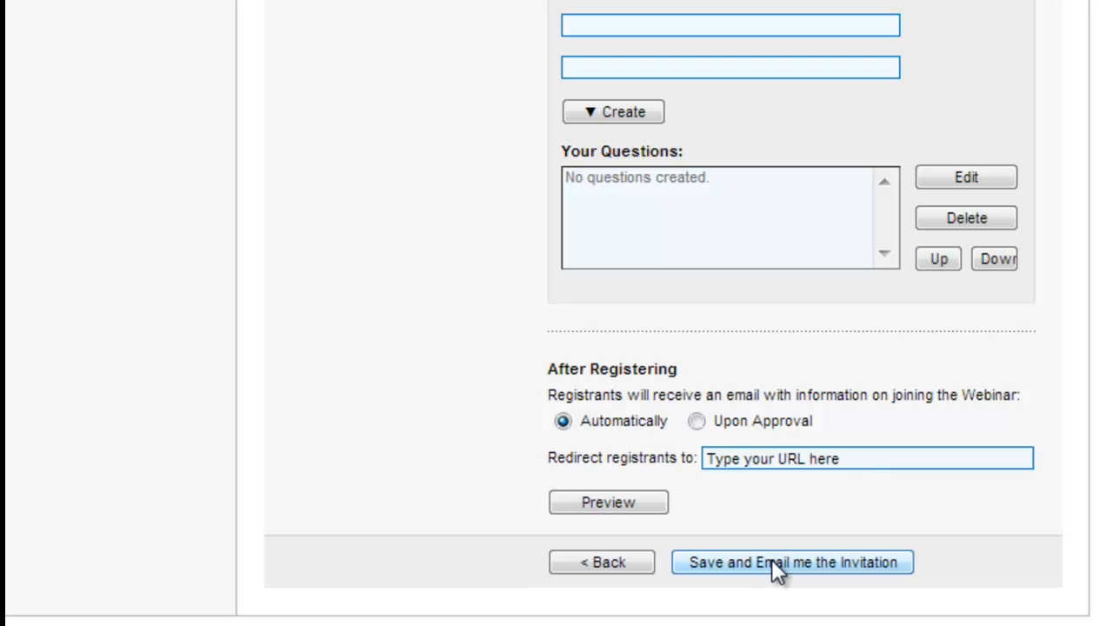
pyautogui.click(791, 562)
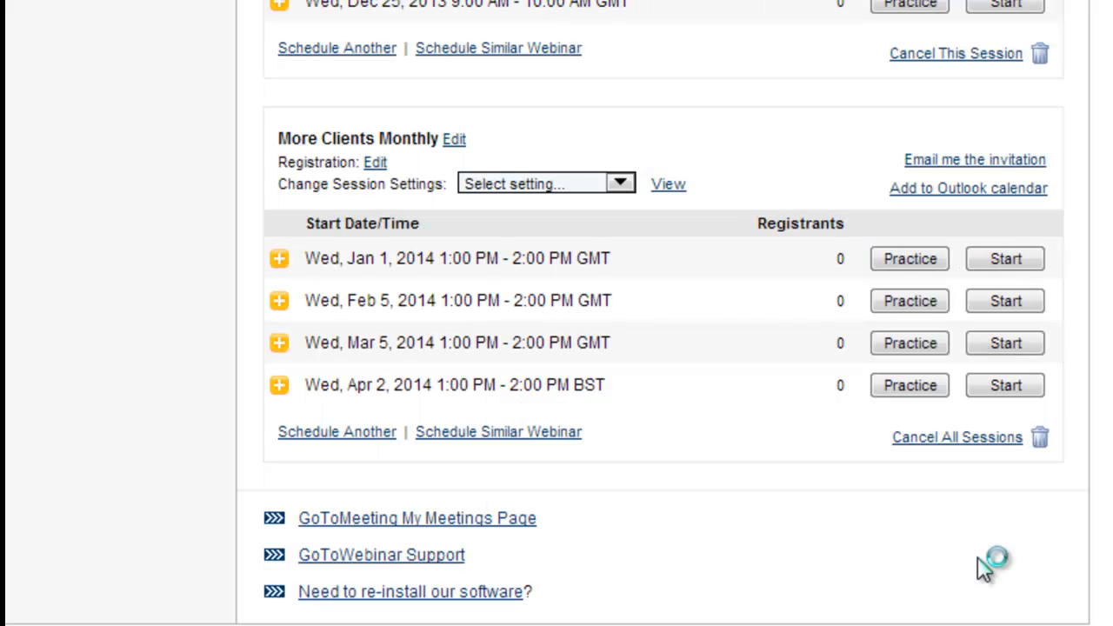
pyautogui.moveTo(984, 570)
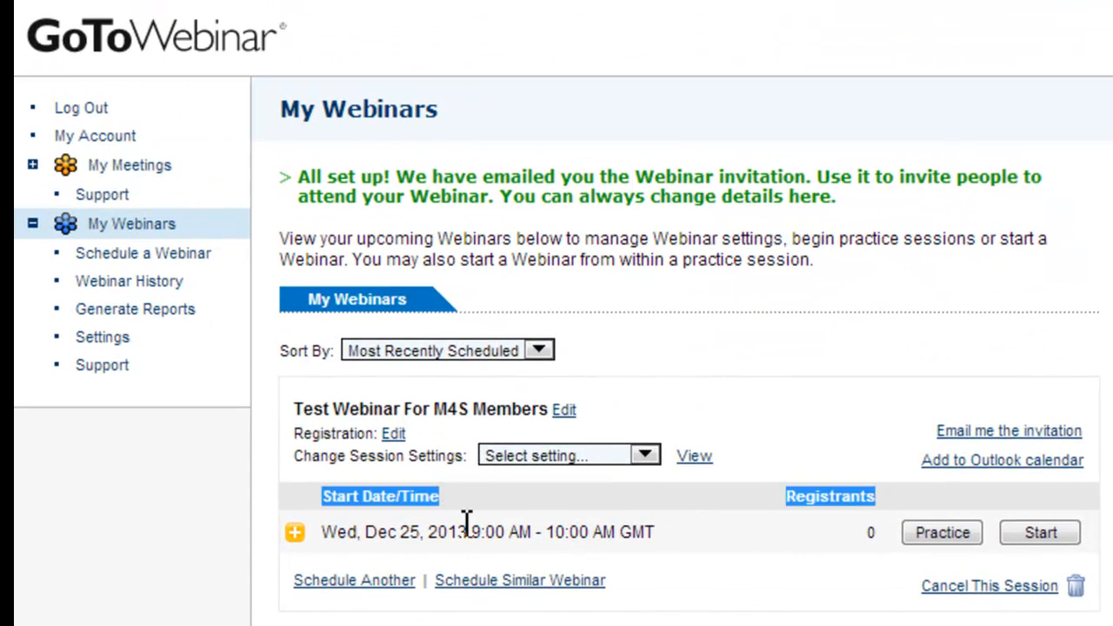
# Email the invitation again and expand the December 25 session details.
pyautogui.click(487, 532)
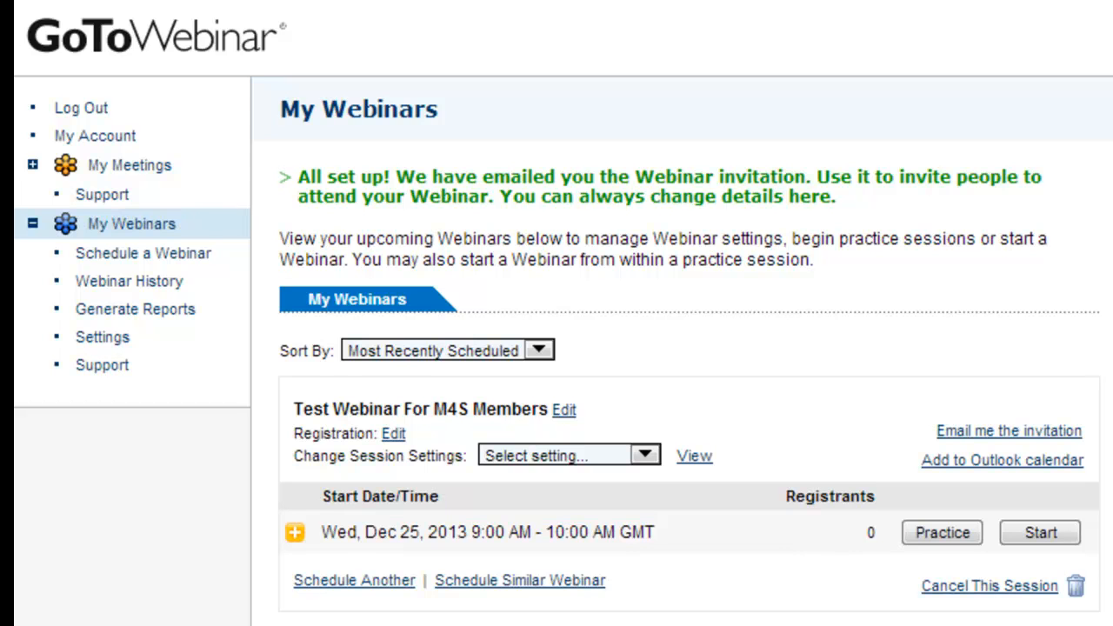
pyautogui.moveTo(1040, 438)
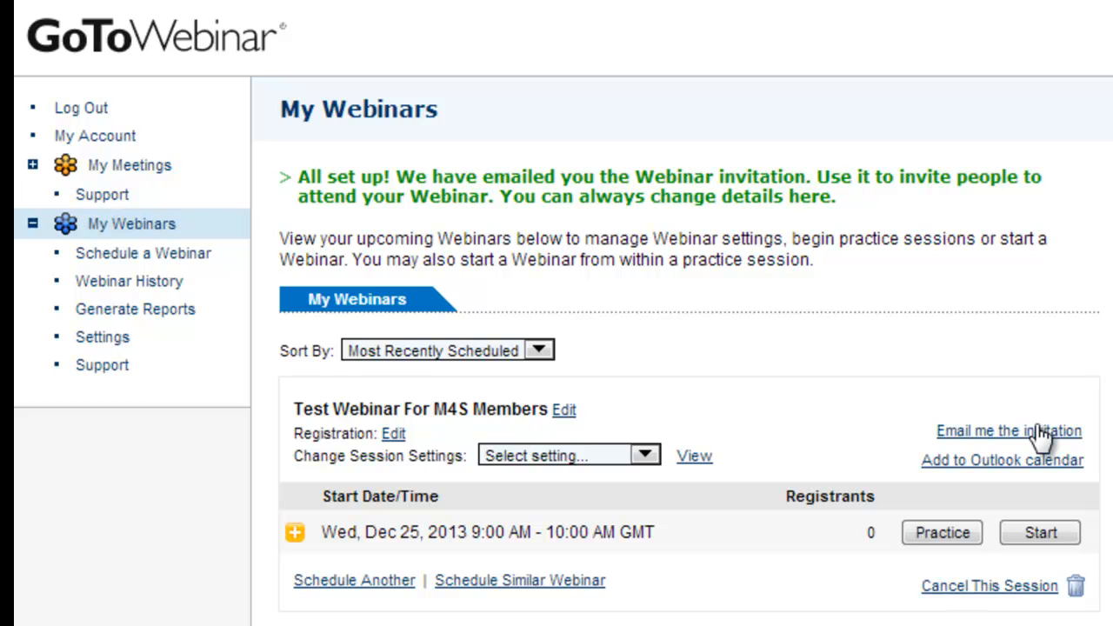
pyautogui.click(1009, 431)
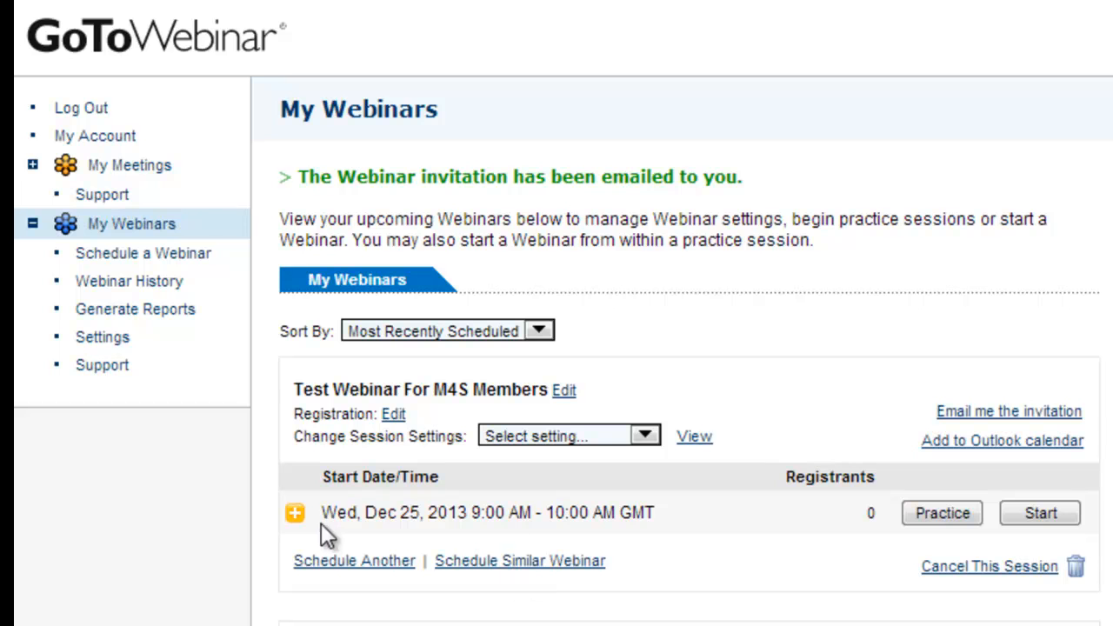
pyautogui.click(293, 511)
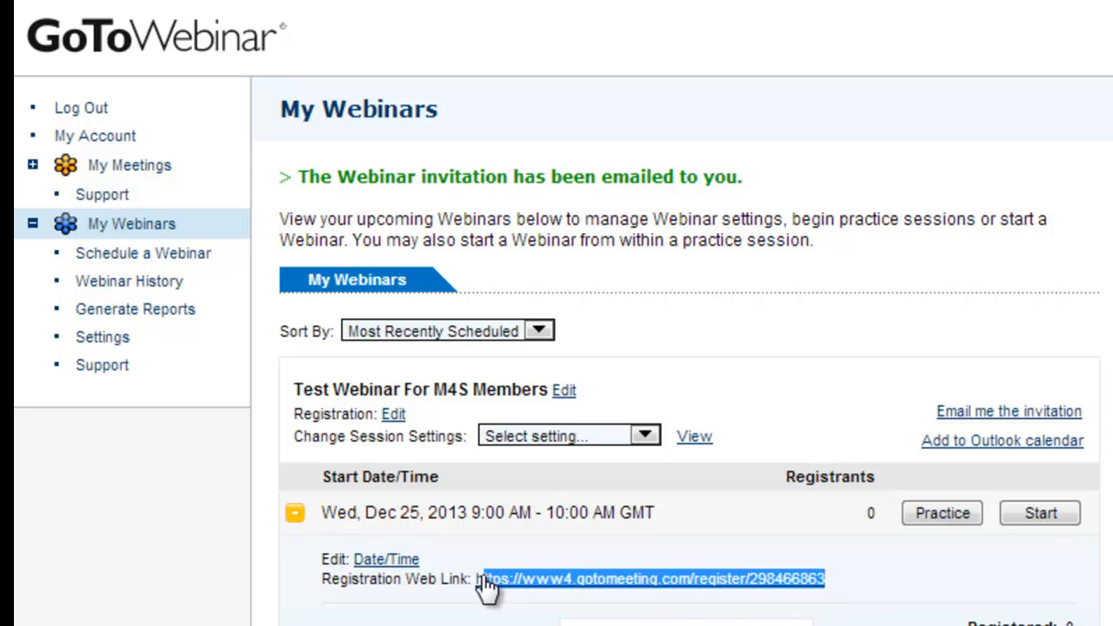
pyautogui.moveTo(487, 591)
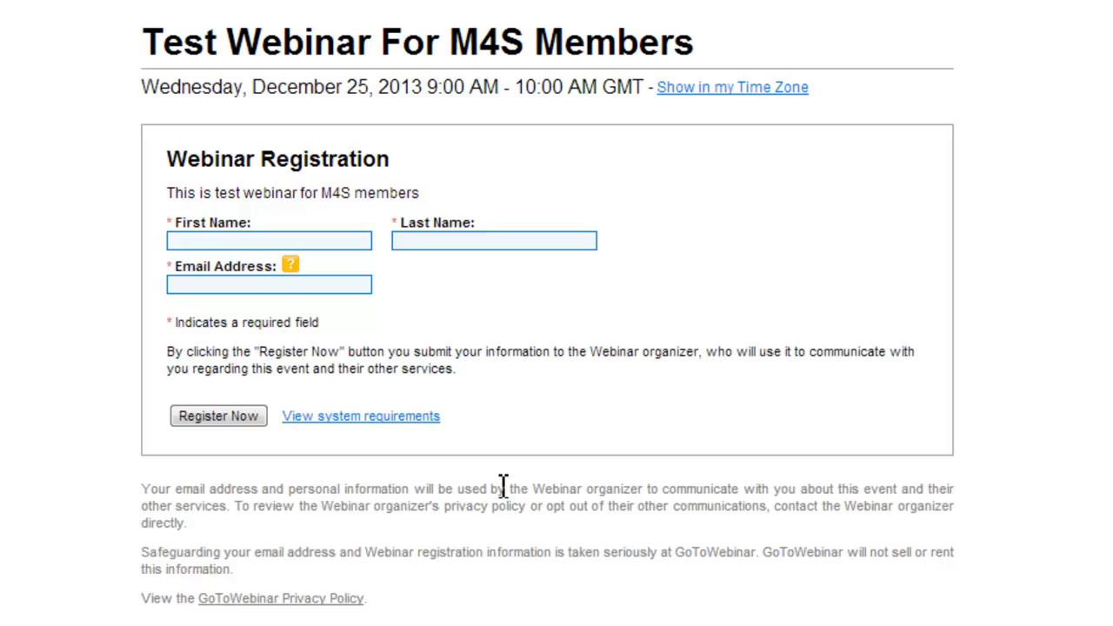
pyautogui.moveTo(292, 66)
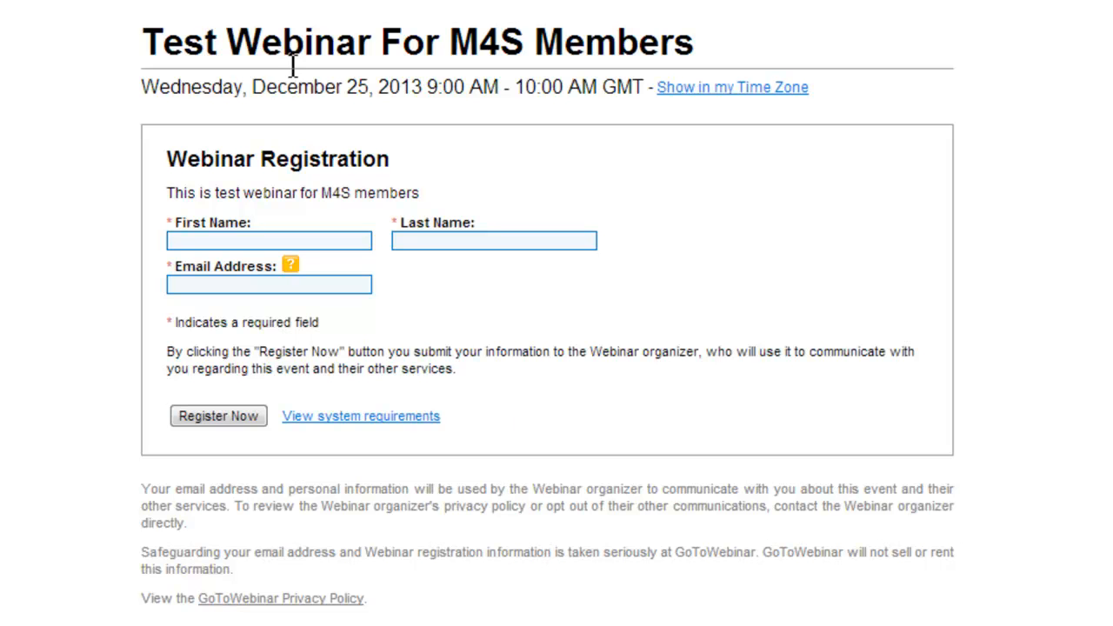